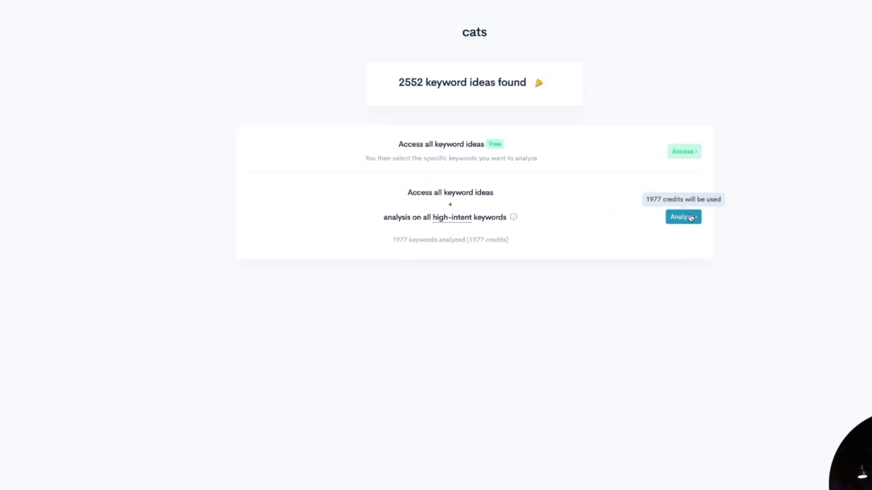
{"action": "mouse_move", "coordinate": [692, 140]}
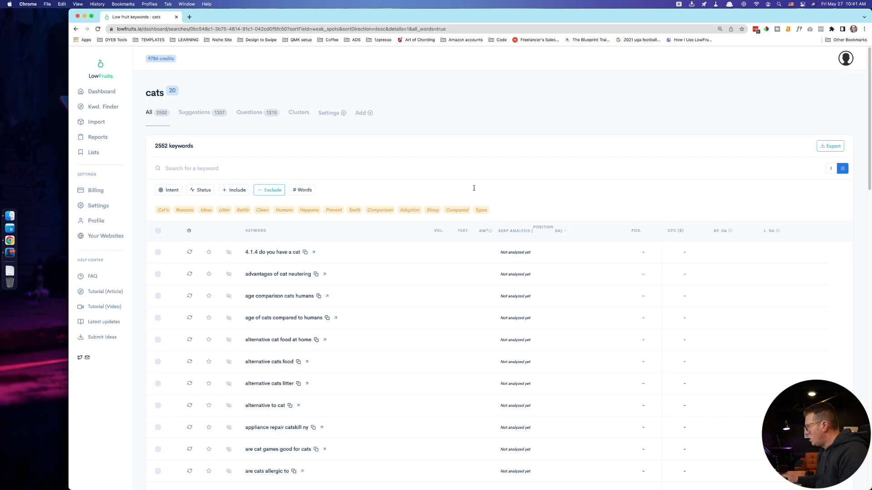
Scroll down through the full list of 2,552 unanalyzed cats keyword ideas
{"action": "scroll", "scroll_direction": "down", "scroll_amount": 3}
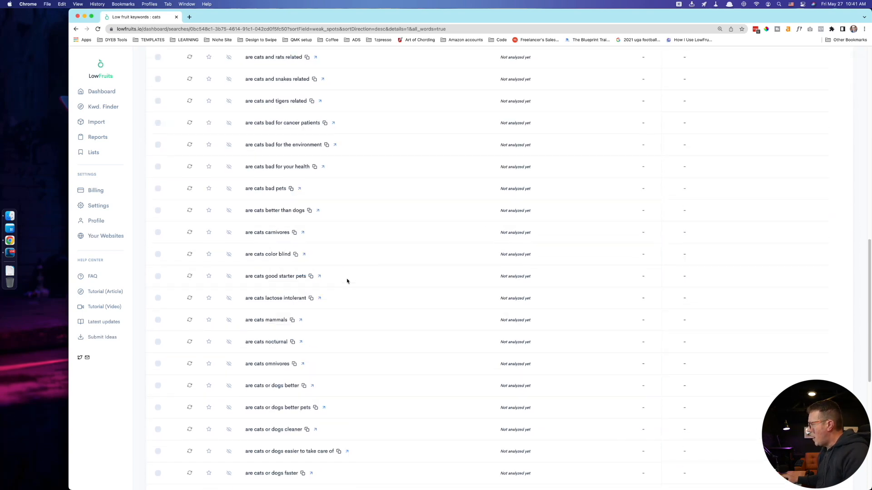
{"action": "scroll", "scroll_direction": "down", "scroll_amount": 3}
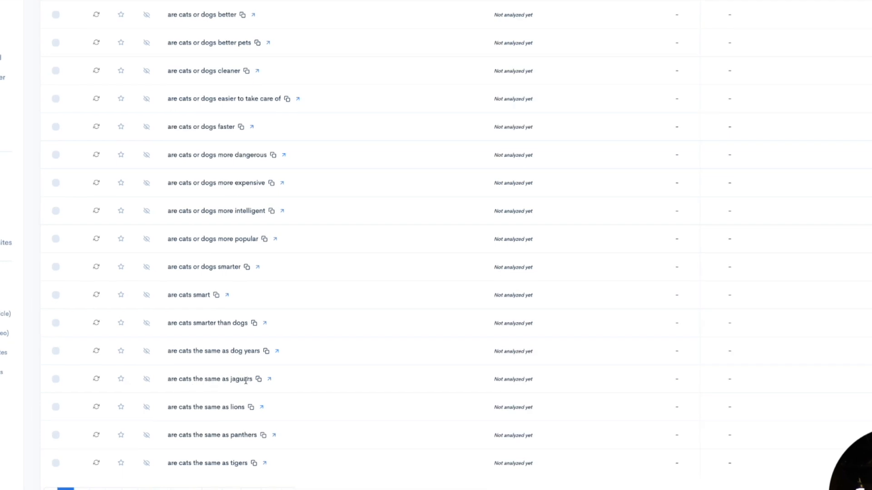
{"action": "mouse_move", "coordinate": [188, 434]}
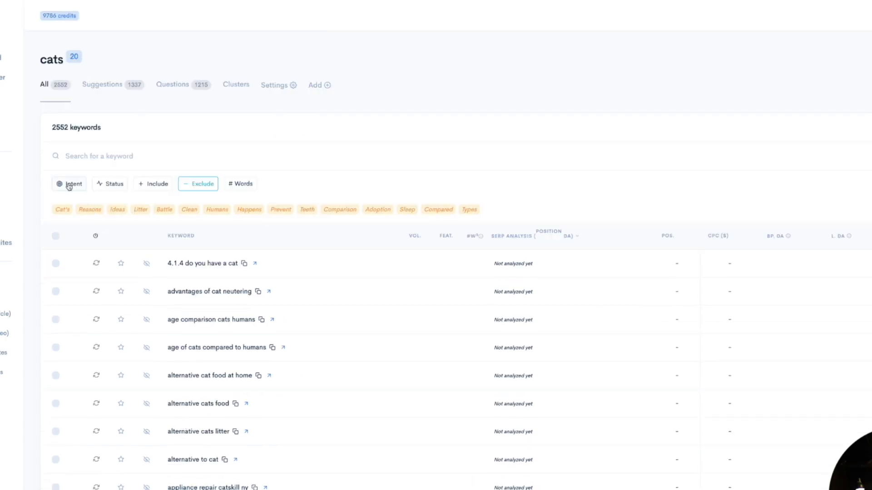
{"action": "mouse_move", "coordinate": [90, 181]}
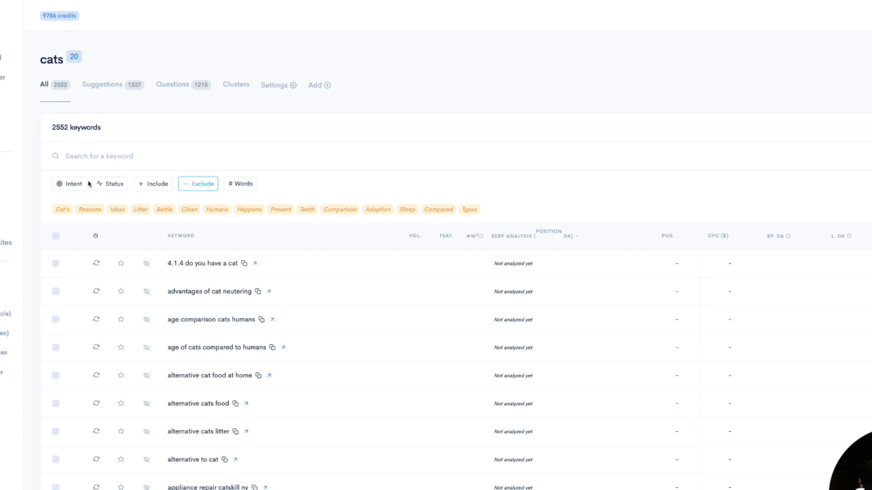
{"action": "mouse_move", "coordinate": [100, 366]}
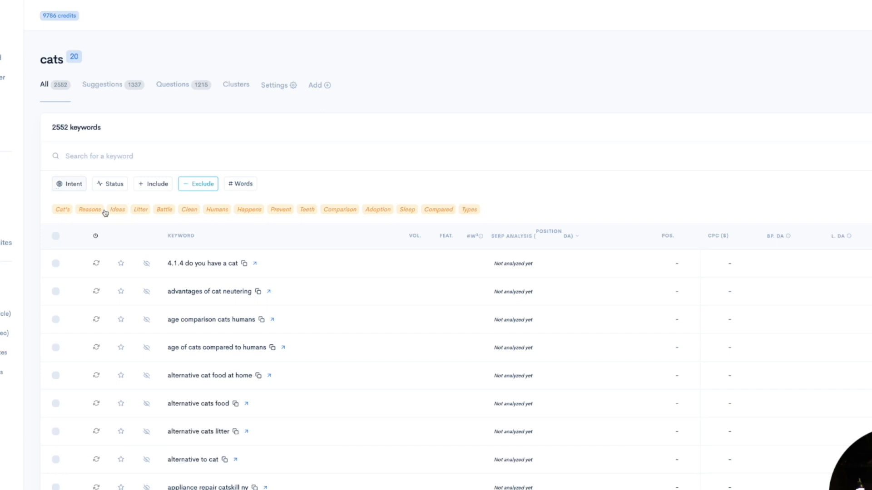
{"action": "mouse_move", "coordinate": [381, 249]}
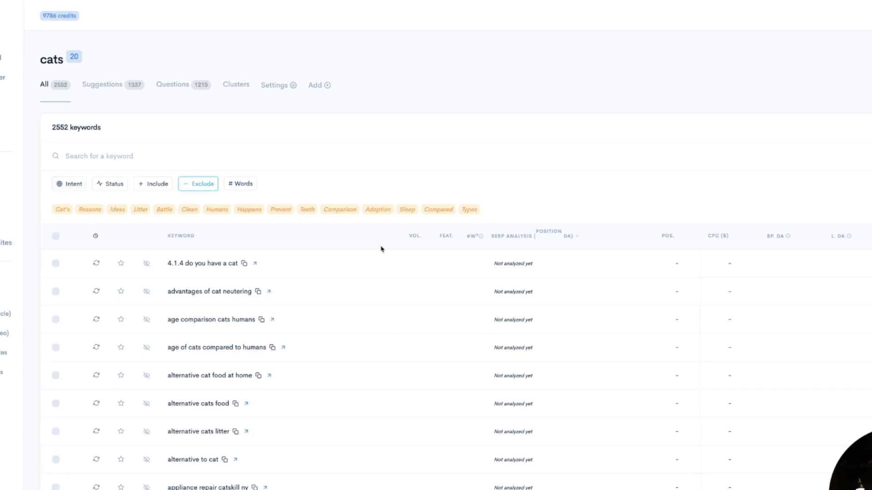
{"action": "left_click", "coordinate": [69, 184]}
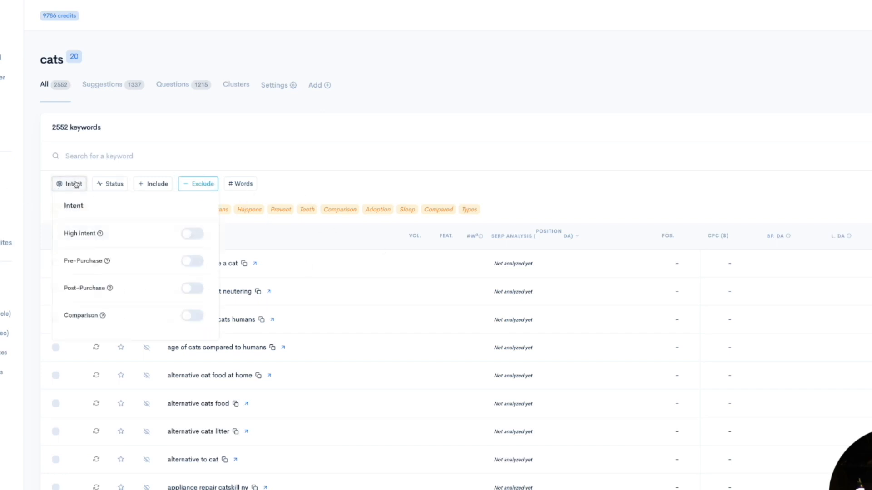
{"action": "left_click", "coordinate": [111, 184]}
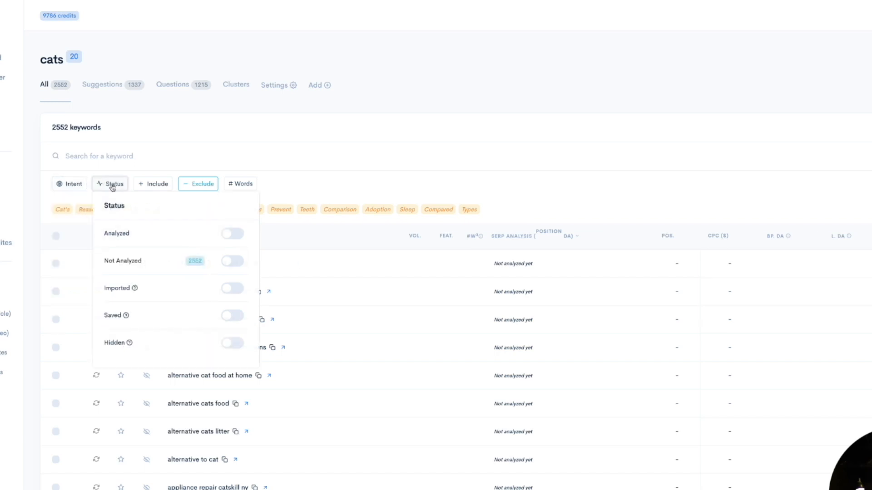
{"action": "mouse_move", "coordinate": [159, 187]}
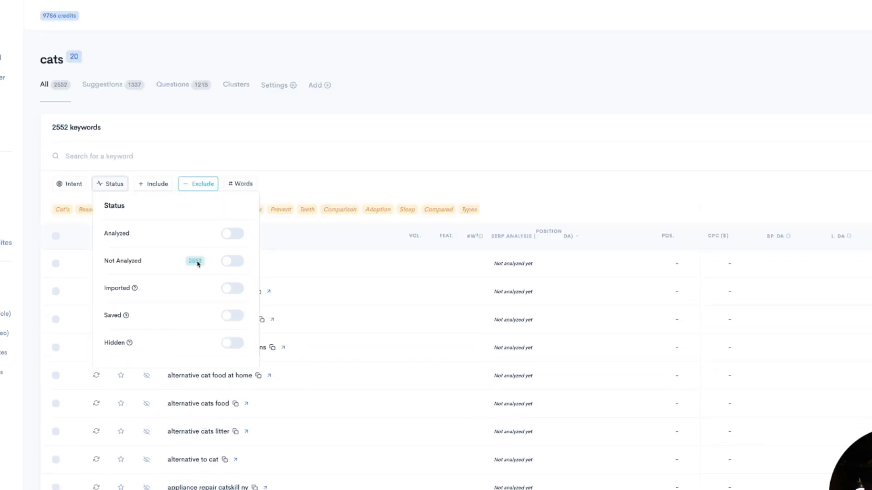
{"action": "left_click", "coordinate": [199, 184]}
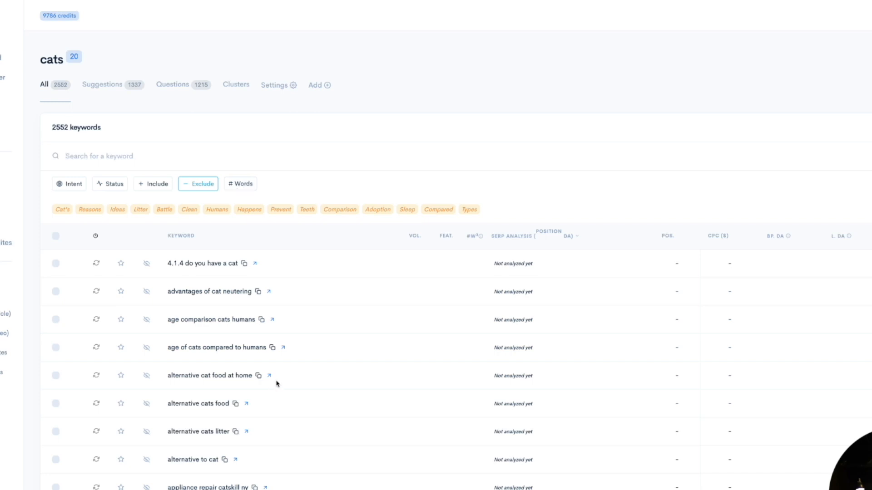
Select ten keywords, including the ferrets and foxes ones, and run SERP extraction
{"action": "scroll", "scroll_direction": "down", "scroll_amount": 3}
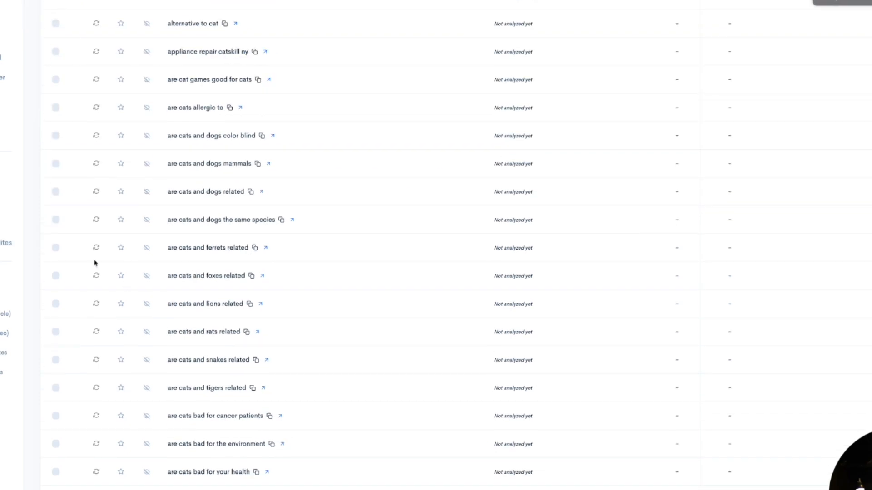
{"action": "left_click", "coordinate": [55, 248]}
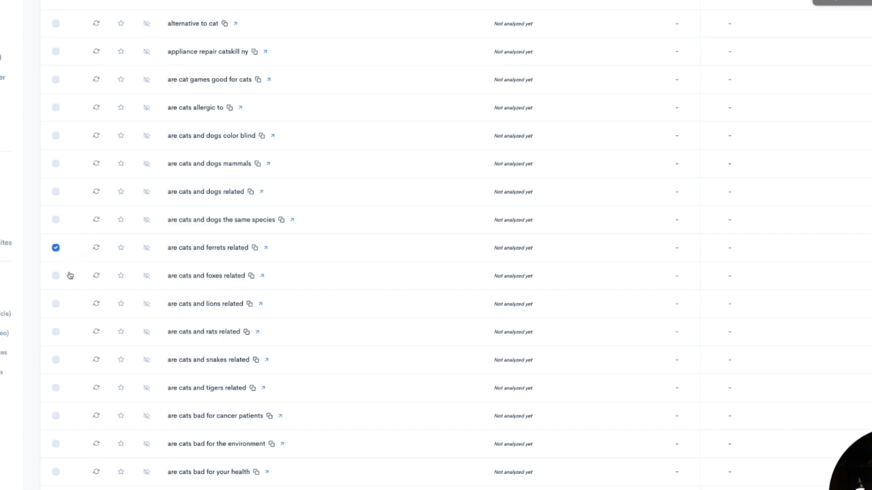
{"action": "left_click", "coordinate": [55, 276]}
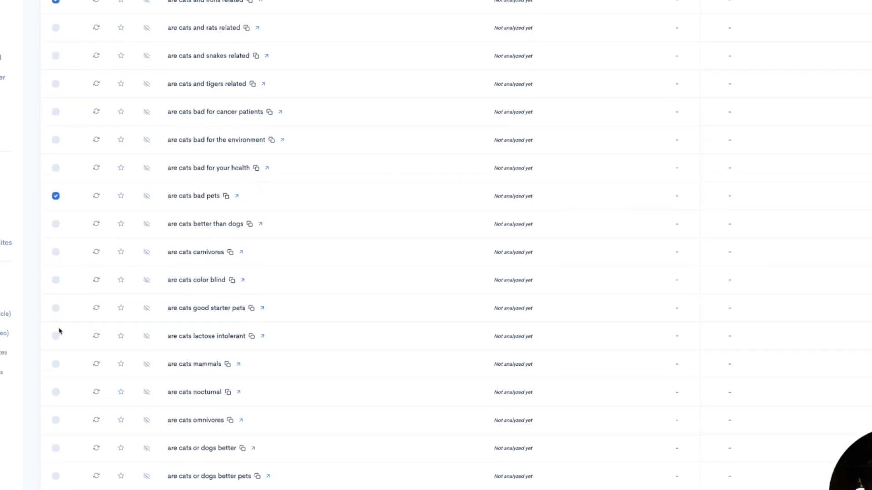
{"action": "mouse_move", "coordinate": [55, 336]}
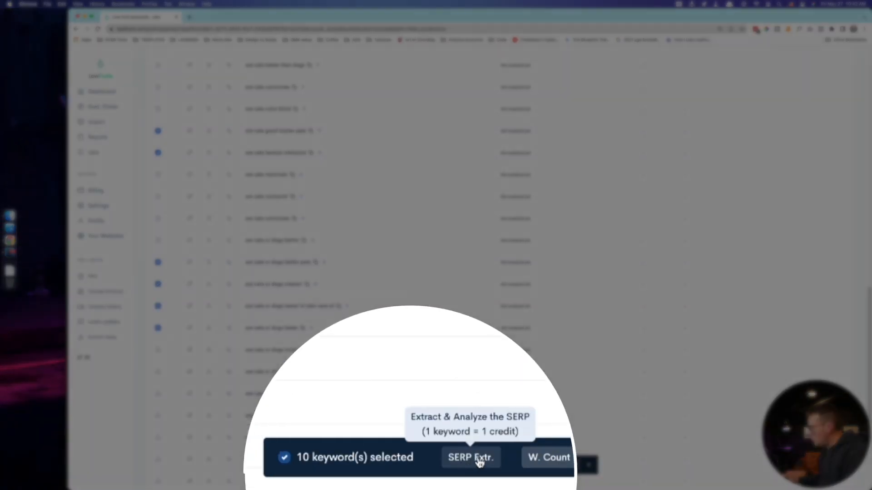
{"action": "left_click", "coordinate": [470, 457]}
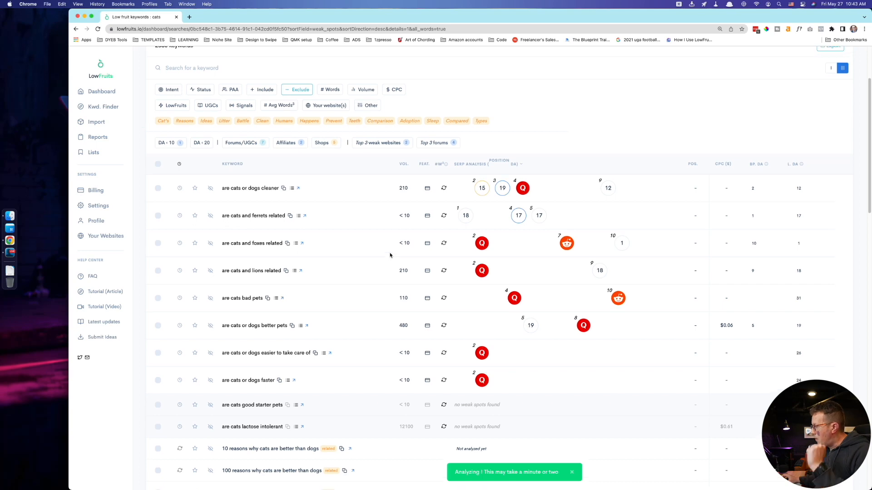
Copy 'are cats or dogs cleaner', view its SERP results, then return to LowFruits
{"action": "scroll", "scroll_direction": "down", "scroll_amount": 3}
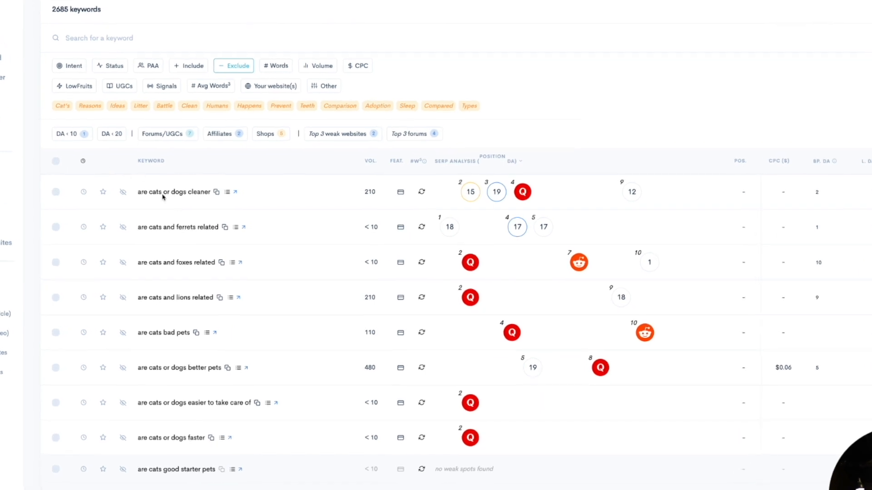
{"action": "mouse_move", "coordinate": [216, 192]}
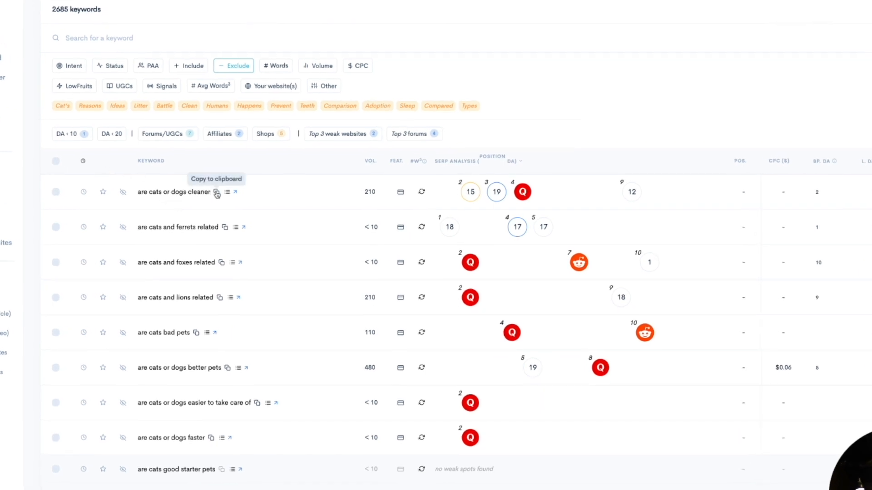
{"action": "left_click", "coordinate": [216, 192]}
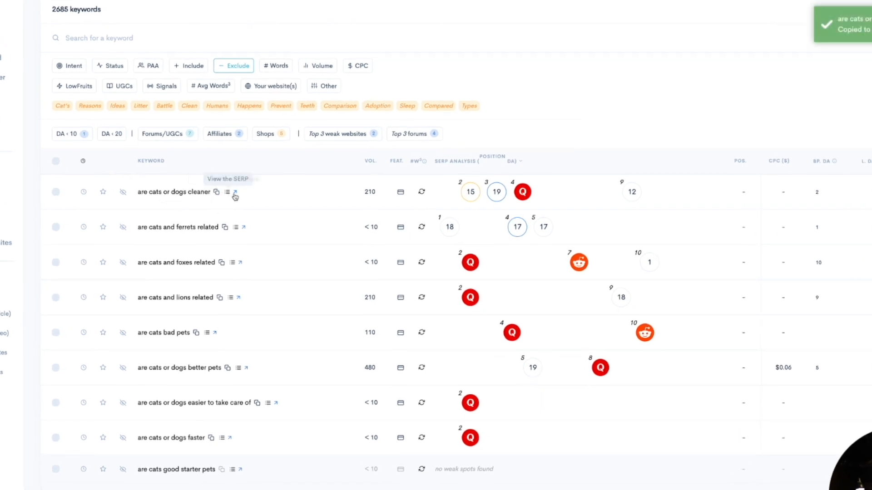
{"action": "left_click", "coordinate": [235, 193]}
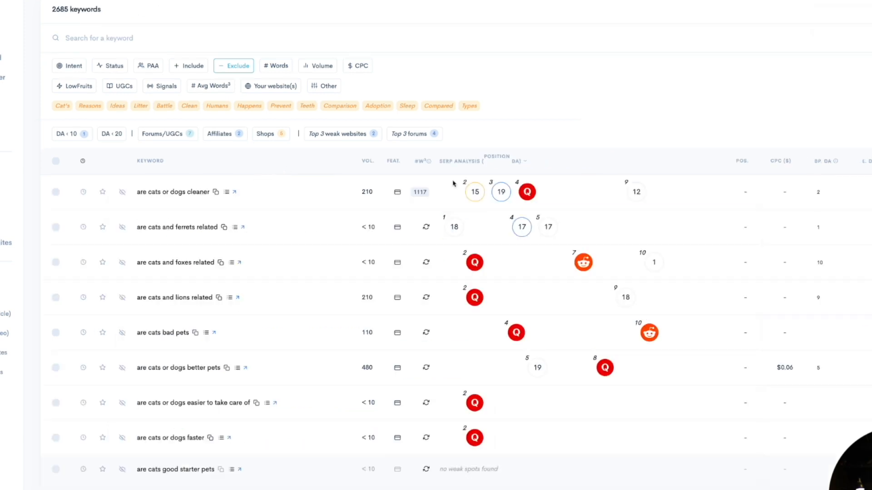
{"action": "mouse_move", "coordinate": [461, 190]}
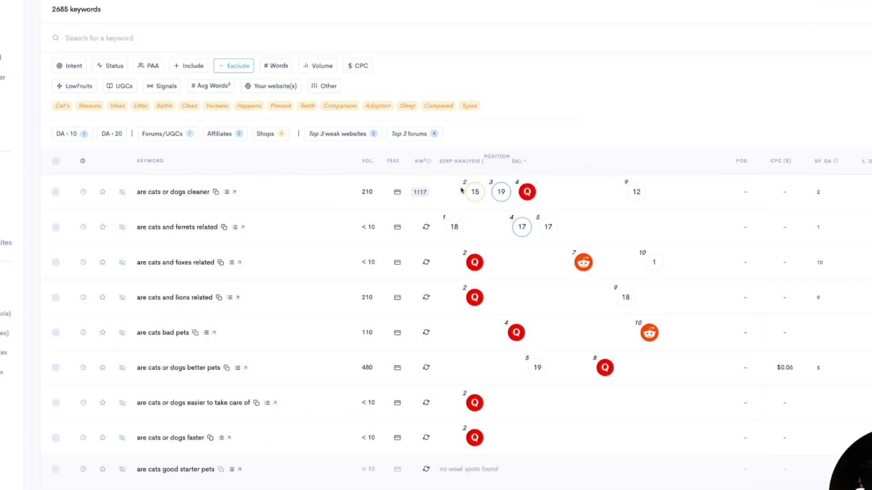
{"action": "mouse_move", "coordinate": [451, 190]}
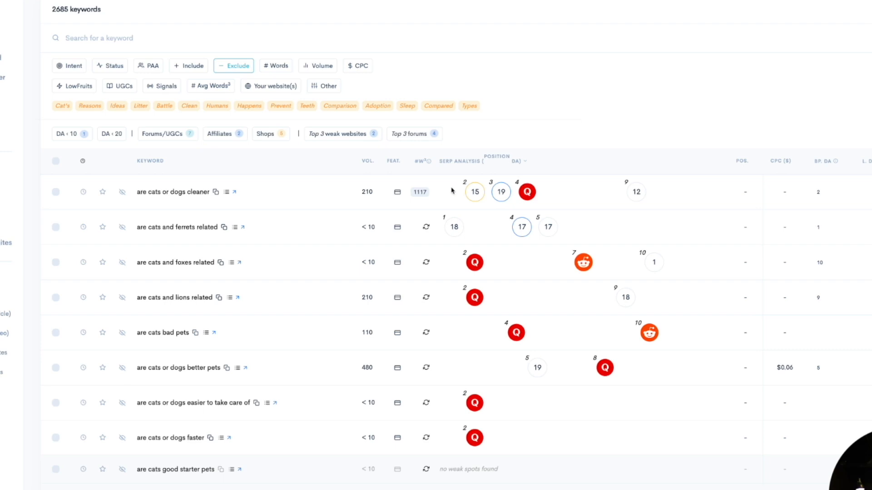
{"action": "mouse_move", "coordinate": [501, 191]}
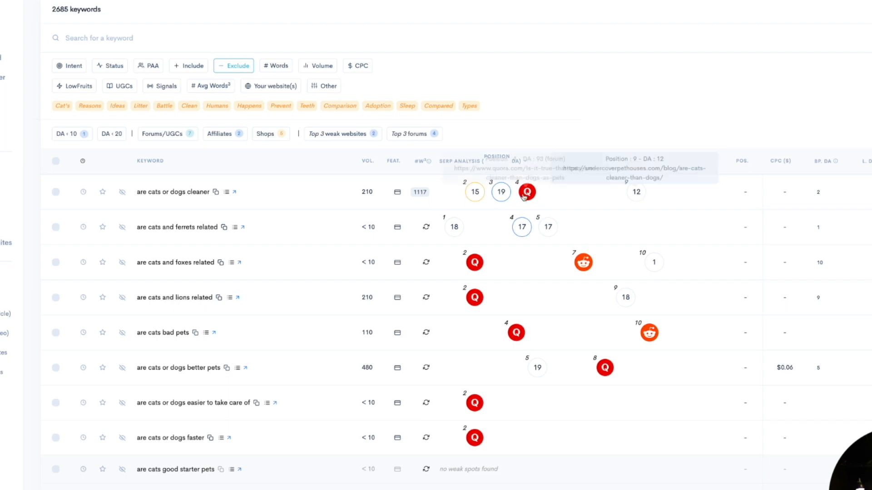
{"action": "mouse_move", "coordinate": [474, 192]}
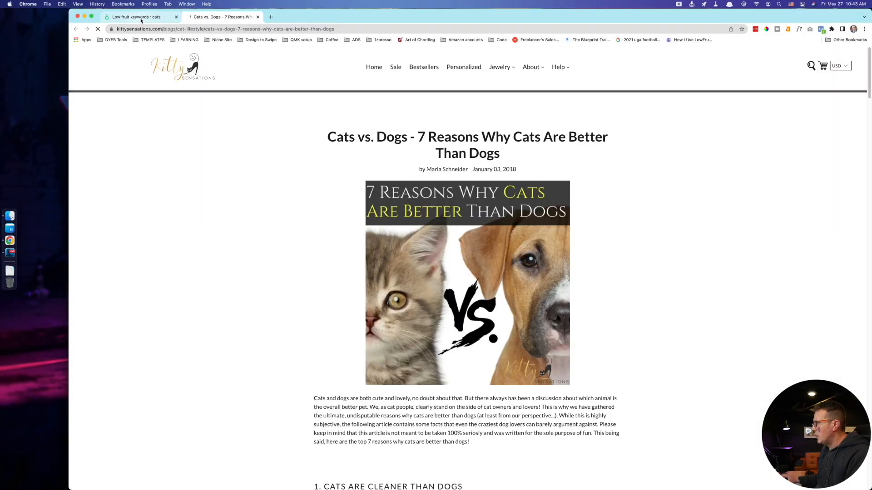
{"action": "left_click", "coordinate": [141, 17]}
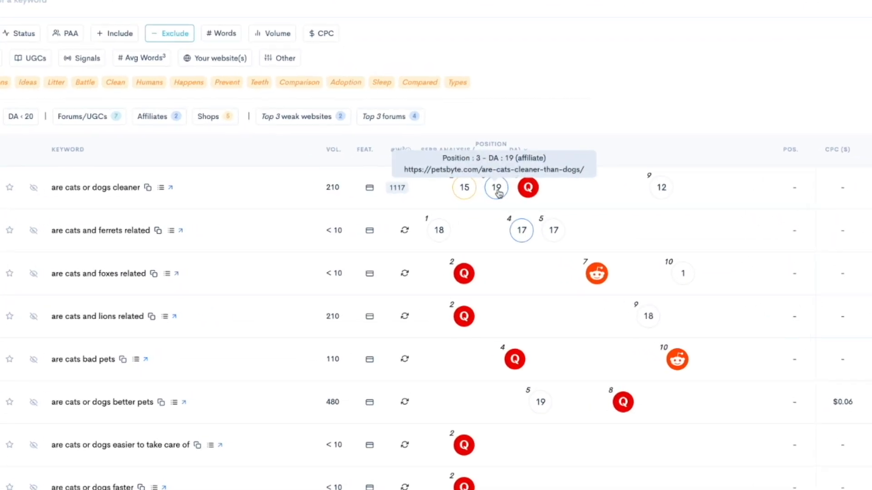
{"action": "mouse_move", "coordinate": [536, 146]}
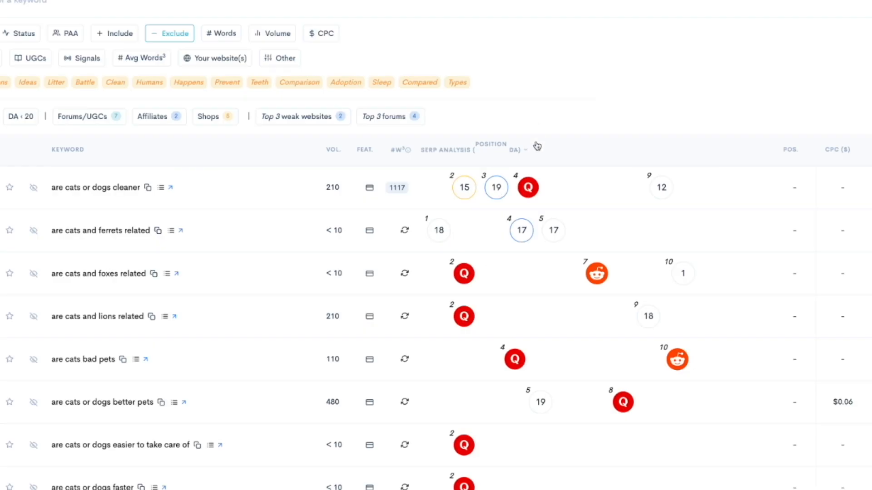
{"action": "mouse_move", "coordinate": [661, 189]}
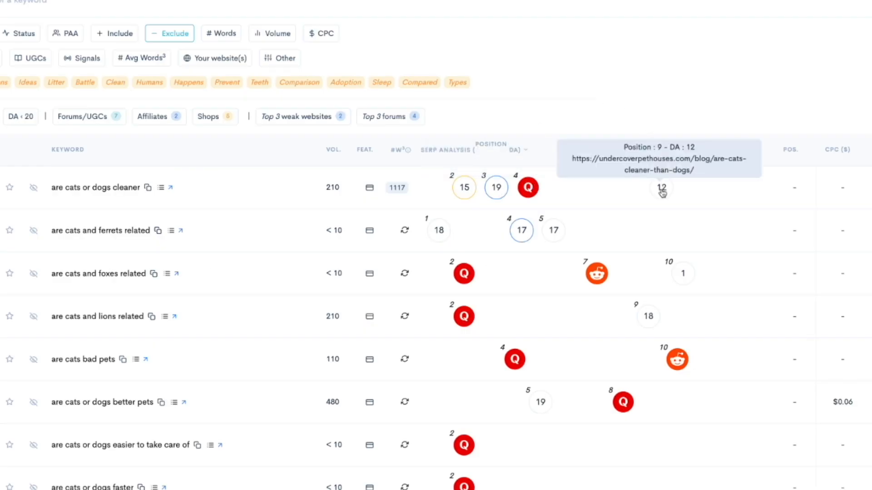
Open the DA 12 weak-spot page for 'are cats or dogs cleaner' in a new tab
{"action": "left_click", "coordinate": [661, 188]}
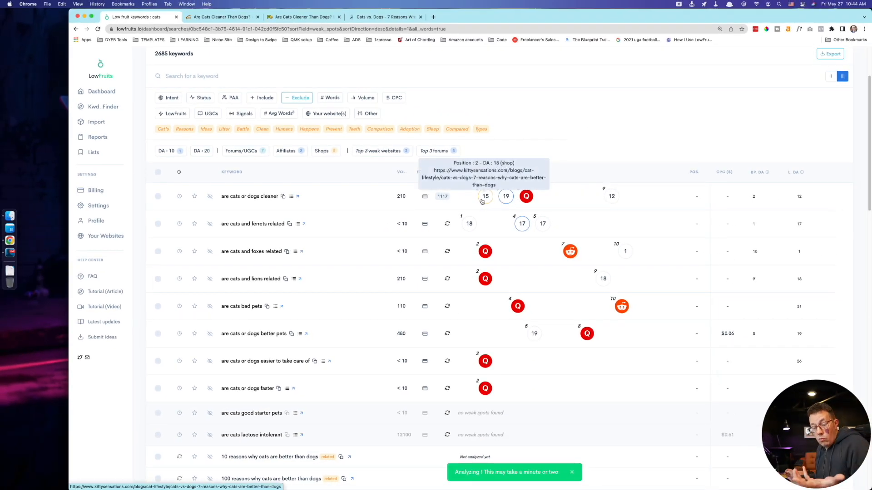
{"action": "mouse_move", "coordinate": [334, 186]}
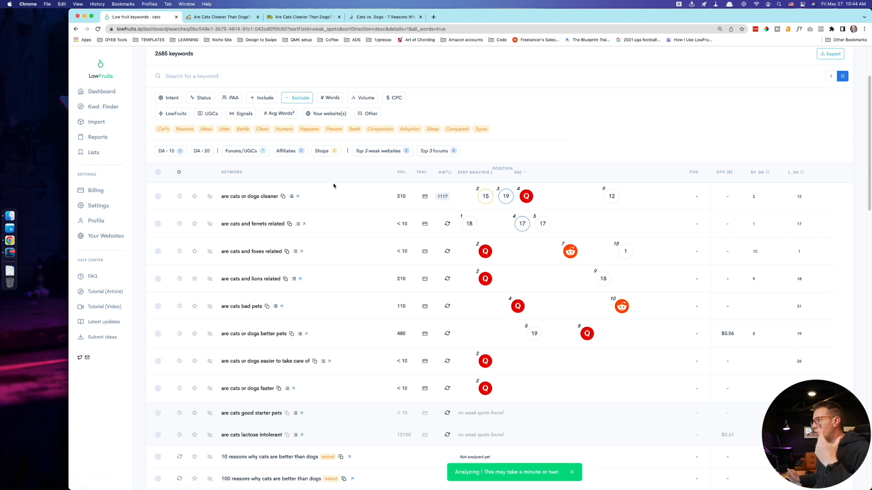
Open the DA 1 ranking page from the foxes keyword row in a new tab
{"action": "scroll", "scroll_direction": "down", "scroll_amount": 3}
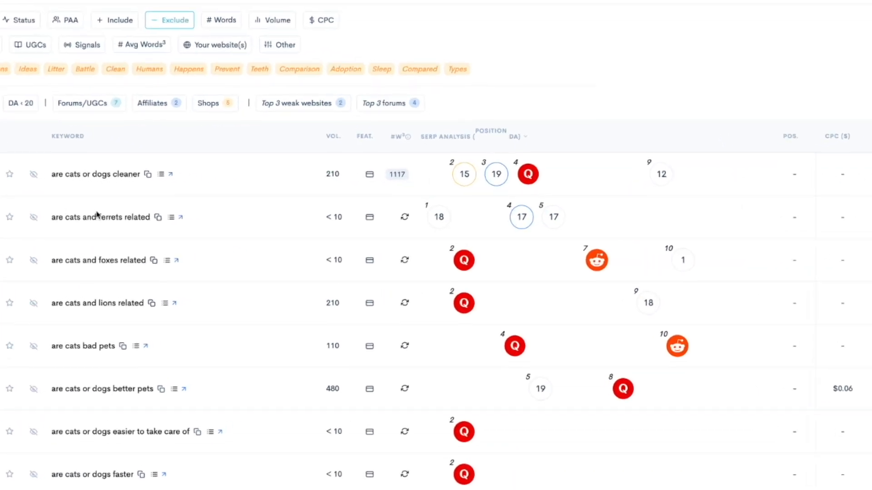
{"action": "mouse_move", "coordinate": [439, 218]}
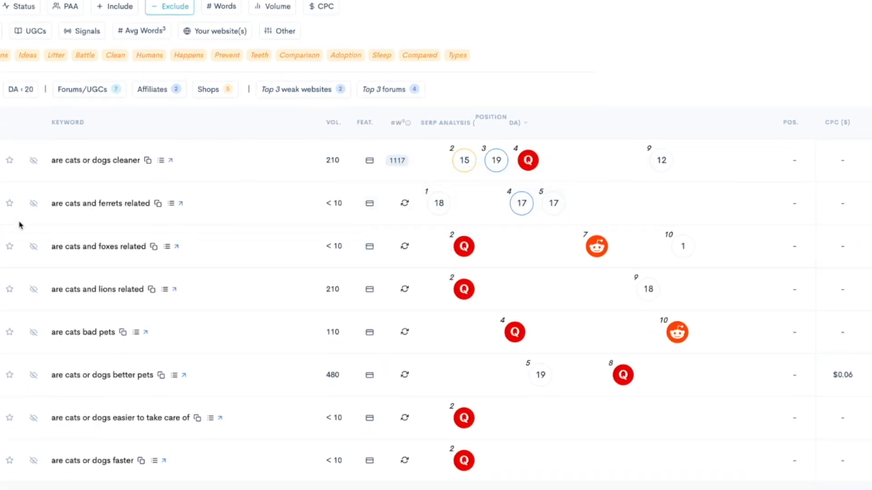
{"action": "mouse_move", "coordinate": [596, 247]}
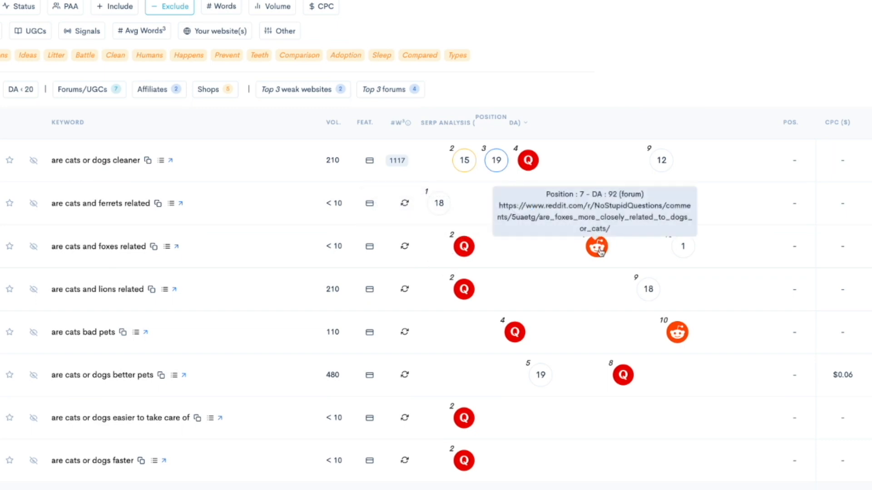
{"action": "mouse_move", "coordinate": [677, 250]}
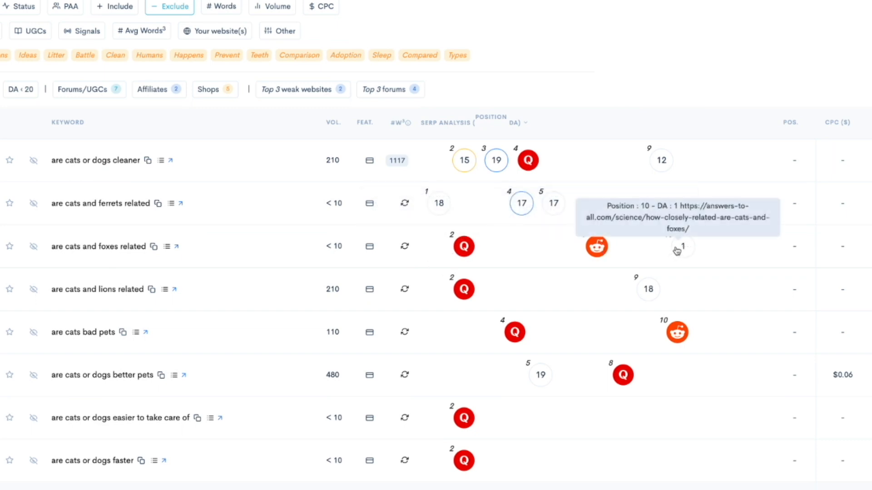
{"action": "left_click", "coordinate": [680, 246]}
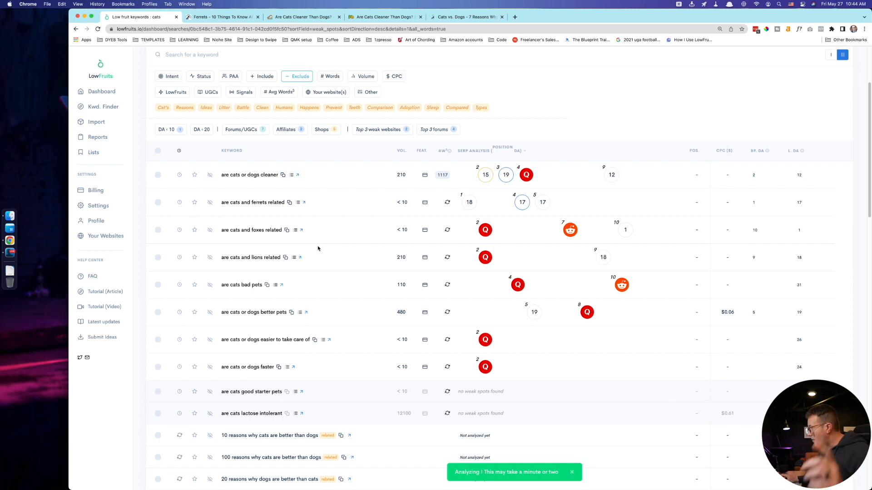
{"action": "mouse_move", "coordinate": [584, 288]}
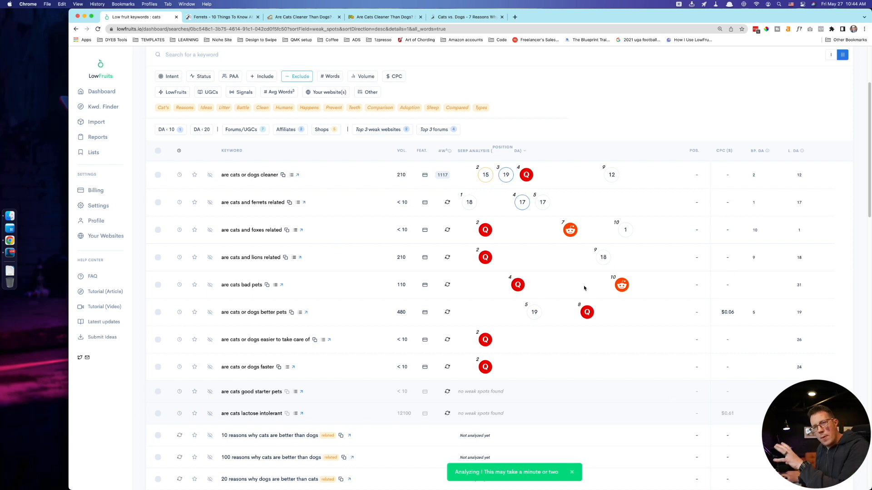
{"action": "mouse_move", "coordinate": [485, 175]}
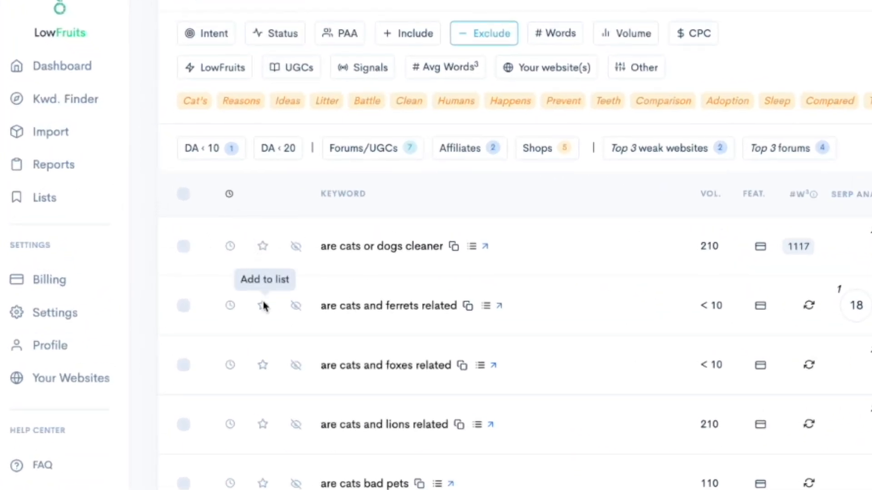
{"action": "left_click", "coordinate": [262, 306]}
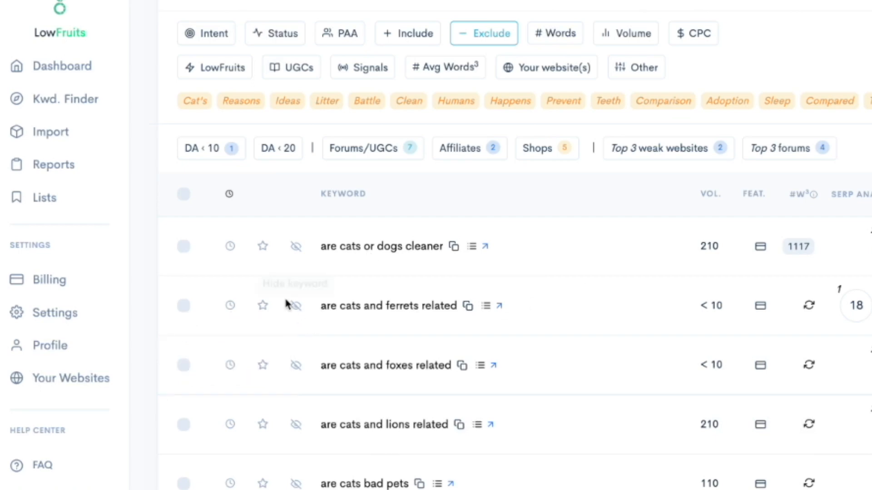
{"action": "scroll", "scroll_direction": "down", "scroll_amount": 3}
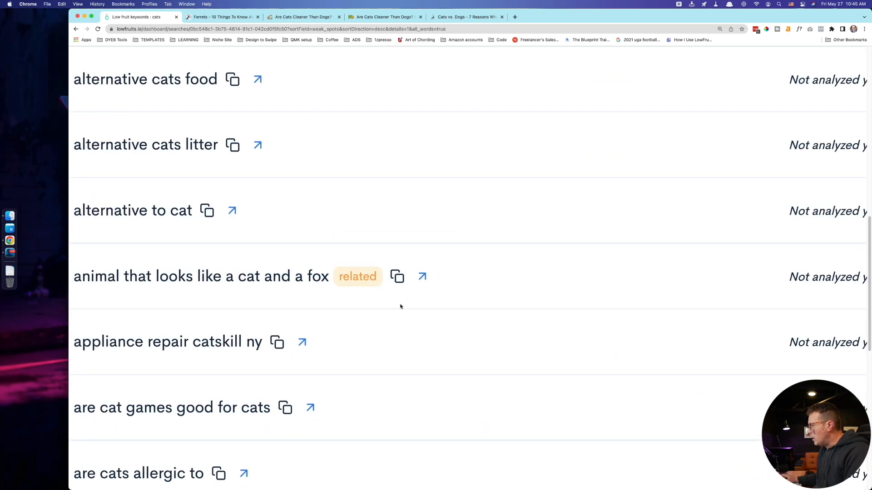
{"action": "mouse_move", "coordinate": [358, 283]}
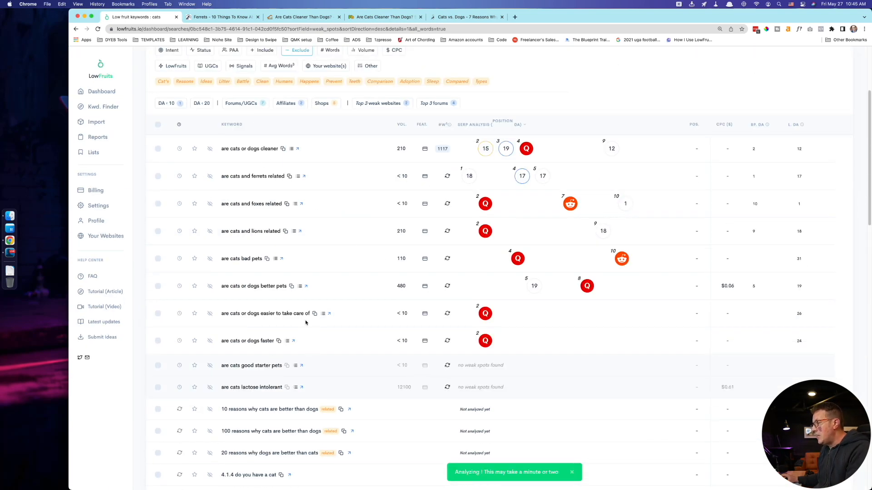
{"action": "scroll", "scroll_direction": "down", "scroll_amount": 3}
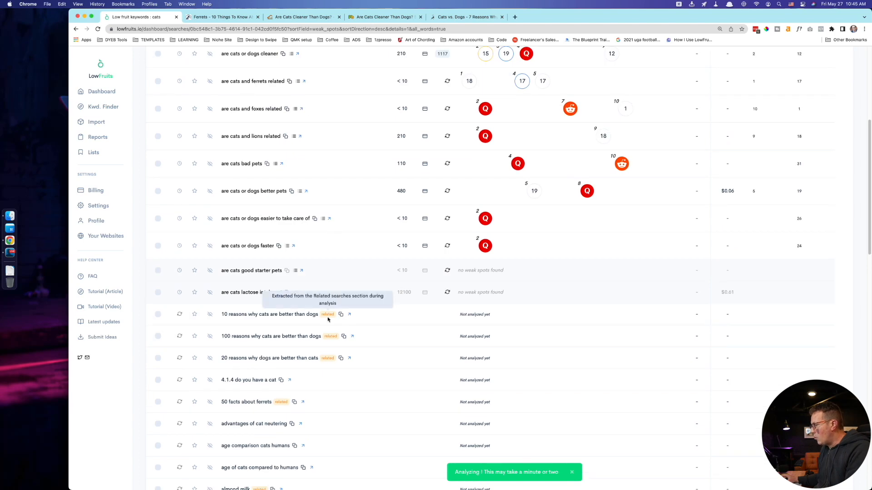
{"action": "scroll", "scroll_direction": "down", "scroll_amount": 3}
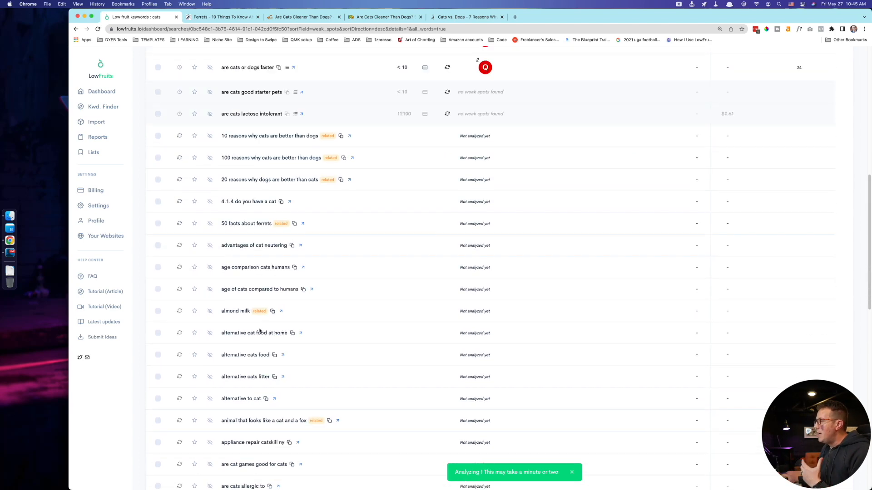
{"action": "scroll", "scroll_direction": "down", "scroll_amount": 3}
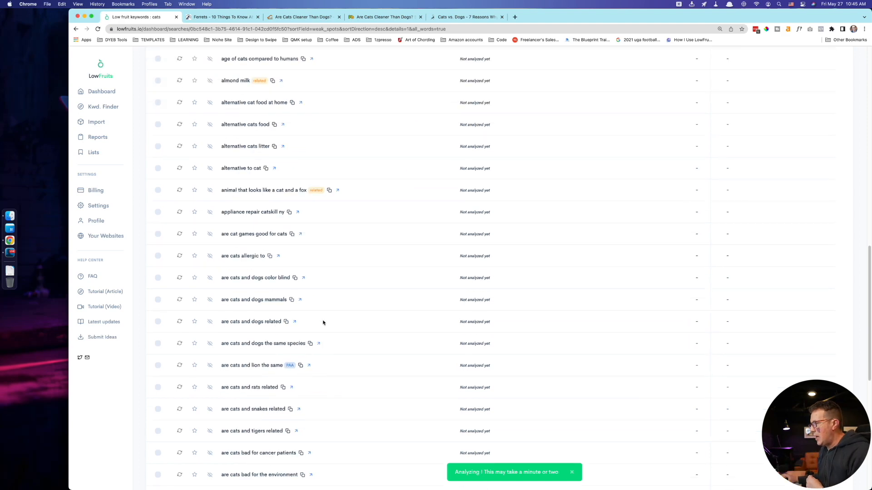
{"action": "scroll", "scroll_direction": "down", "scroll_amount": 3}
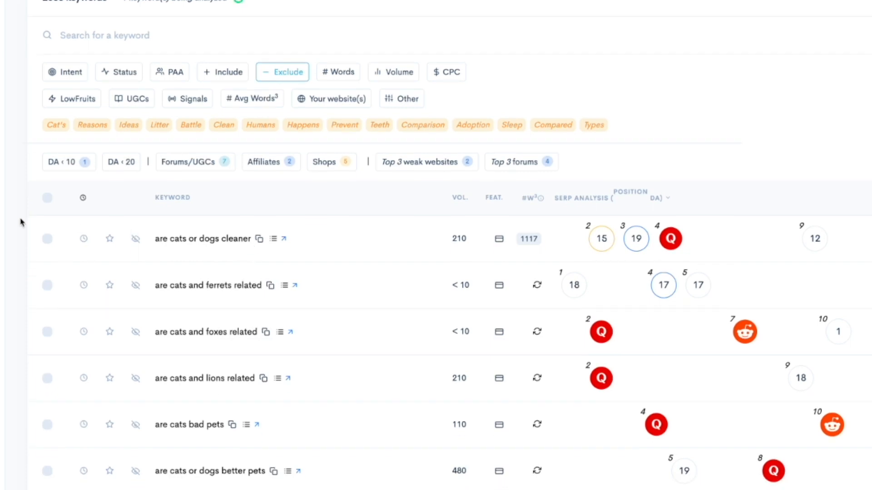
{"action": "mouse_move", "coordinate": [486, 259]}
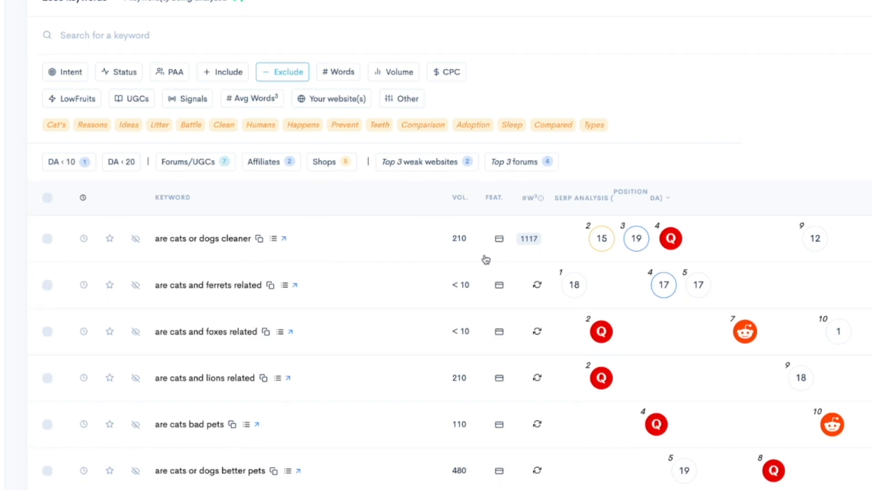
Calculate the word count for 'are cats and ferrets related', yielding 2,035
{"action": "scroll", "scroll_direction": "down", "scroll_amount": 3}
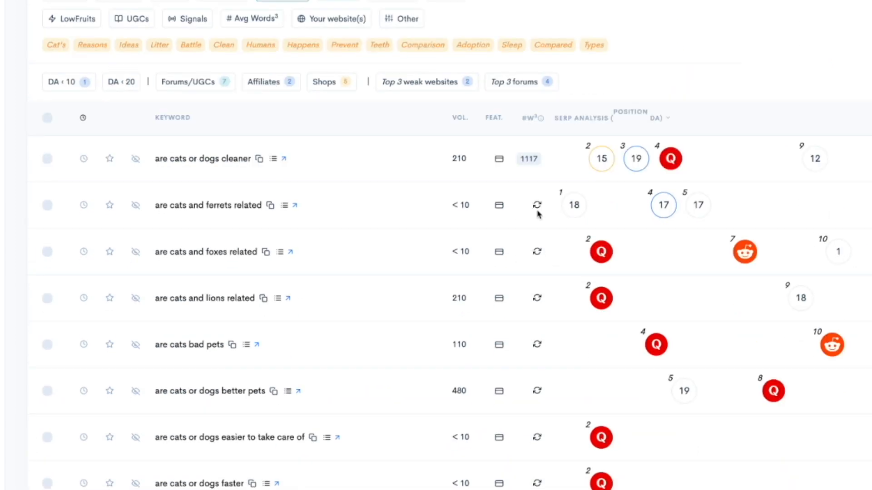
{"action": "left_click", "coordinate": [537, 205]}
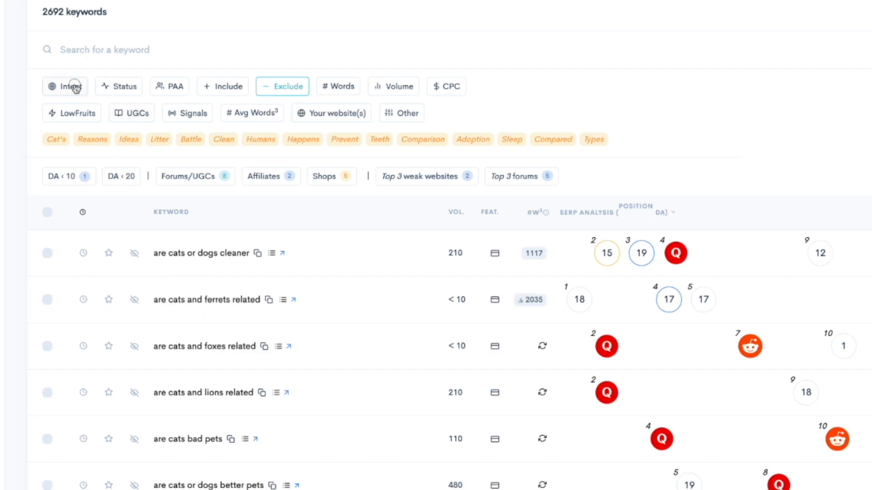
Filter the keyword list to Comparison intent and scroll the results
{"action": "left_click", "coordinate": [65, 86]}
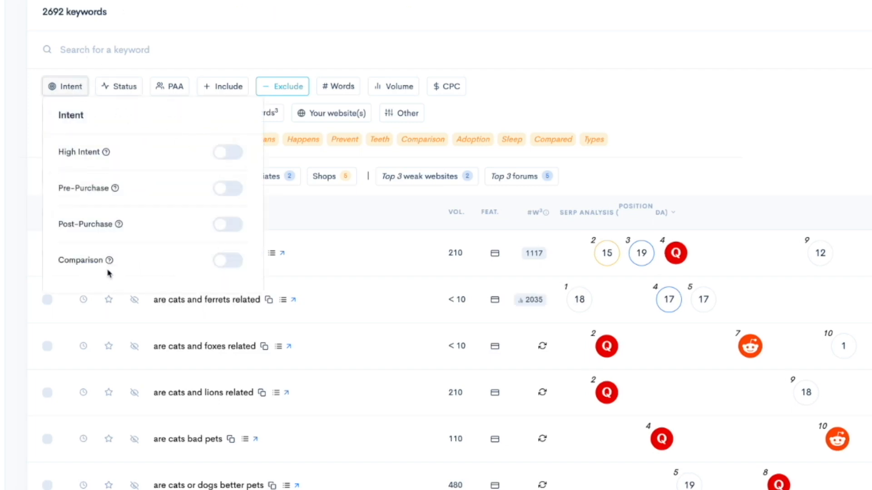
{"action": "mouse_move", "coordinate": [107, 260]}
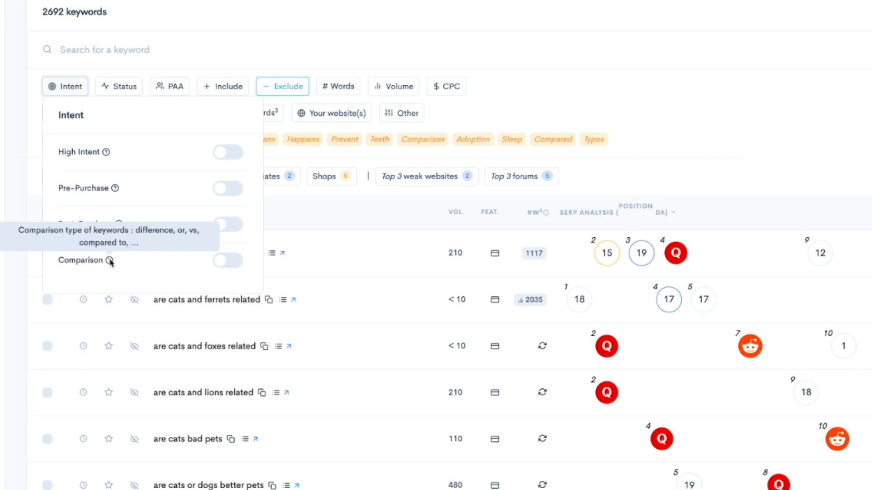
{"action": "left_click", "coordinate": [227, 261]}
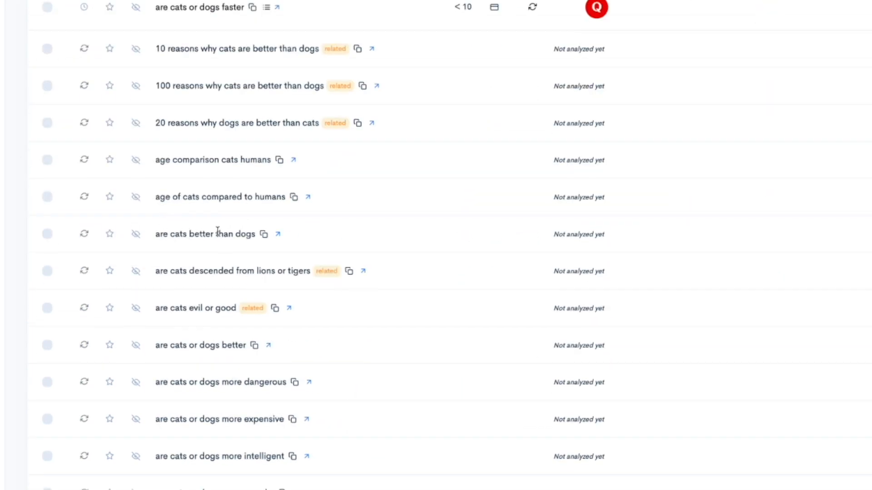
{"action": "scroll", "scroll_direction": "down", "scroll_amount": 3}
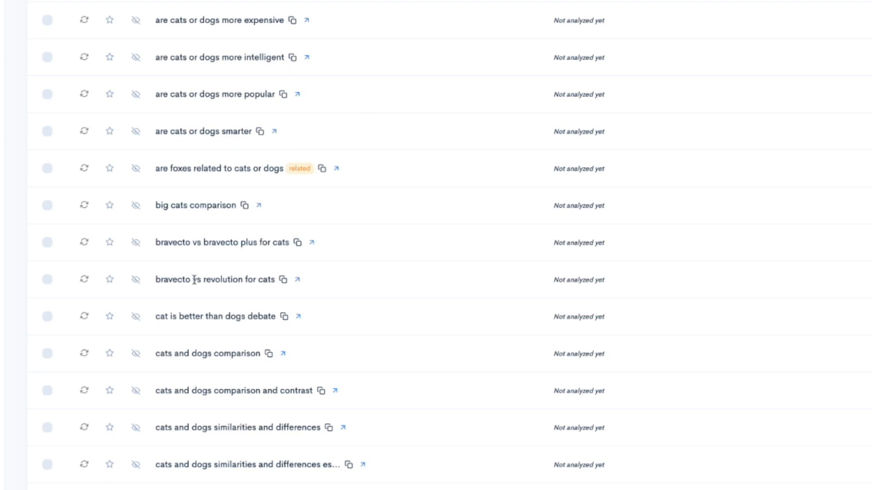
{"action": "scroll", "scroll_direction": "down", "scroll_amount": 3}
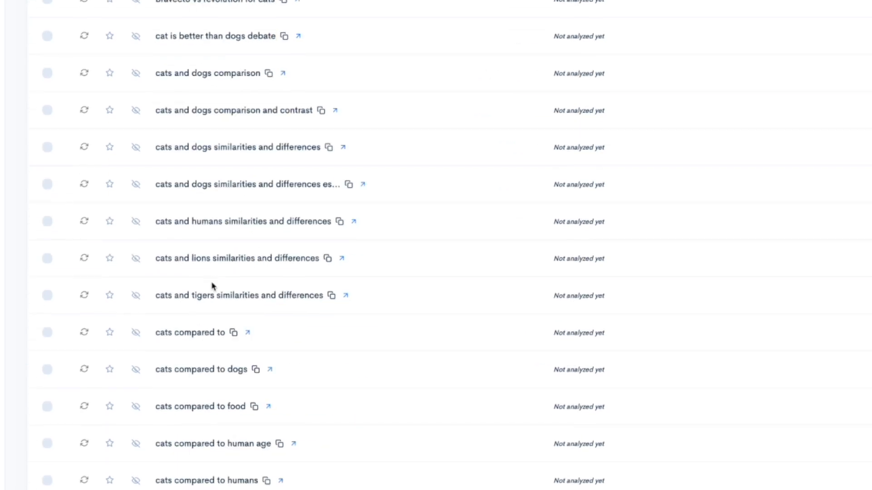
{"action": "mouse_move", "coordinate": [186, 359]}
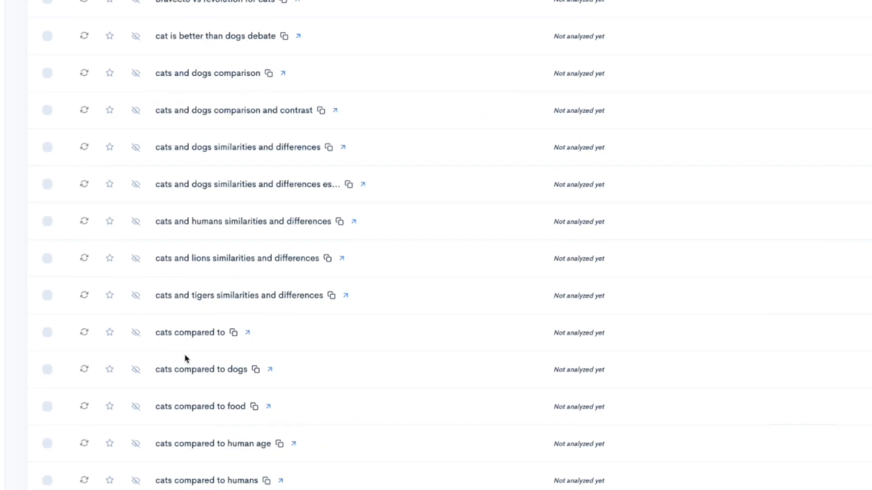
Switch the intent filter from Comparison to Pre-Purchase and scroll the 184 keywords
{"action": "left_click", "coordinate": [65, 86]}
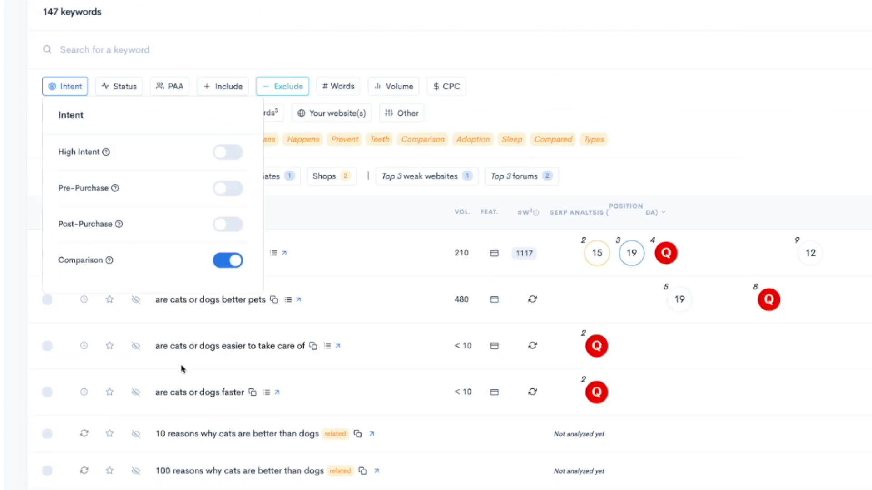
{"action": "left_click", "coordinate": [228, 188]}
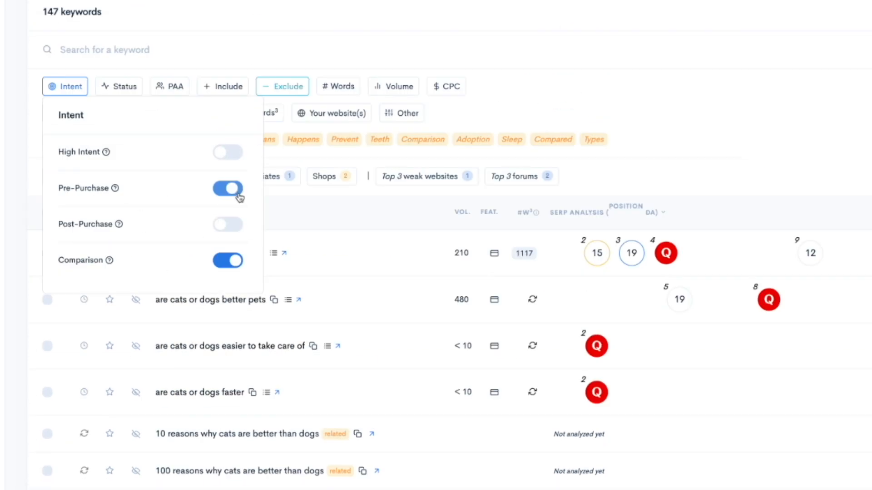
{"action": "left_click", "coordinate": [228, 260]}
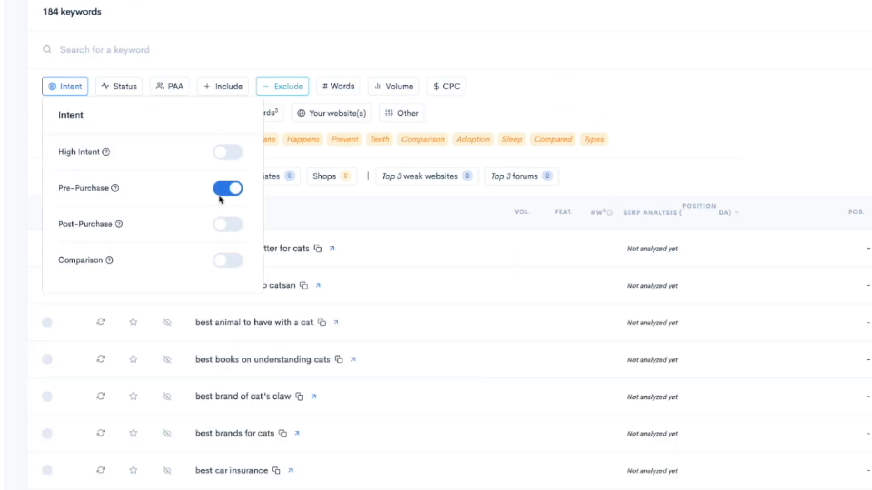
{"action": "scroll", "scroll_direction": "down", "scroll_amount": 3}
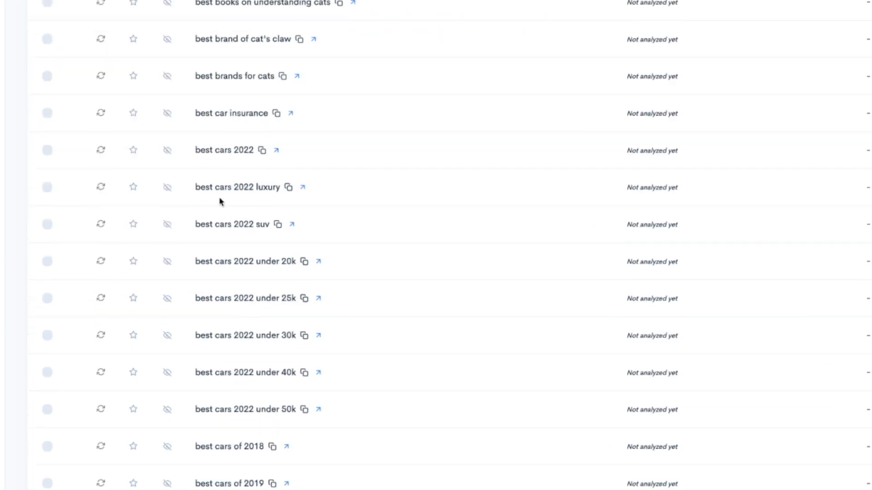
{"action": "scroll", "scroll_direction": "down", "scroll_amount": 3}
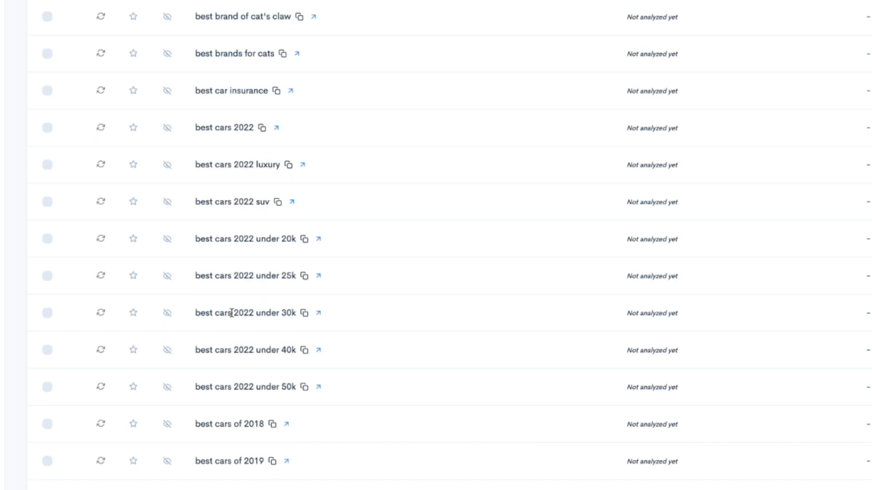
{"action": "left_click", "coordinate": [64, 86]}
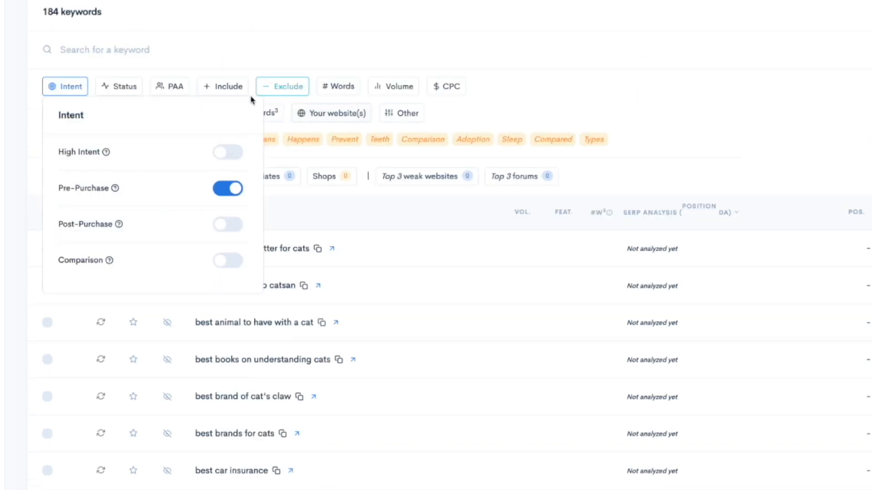
Add 'cars' to negative keywords and apply, leaving 153 keywords
{"action": "left_click", "coordinate": [283, 86]}
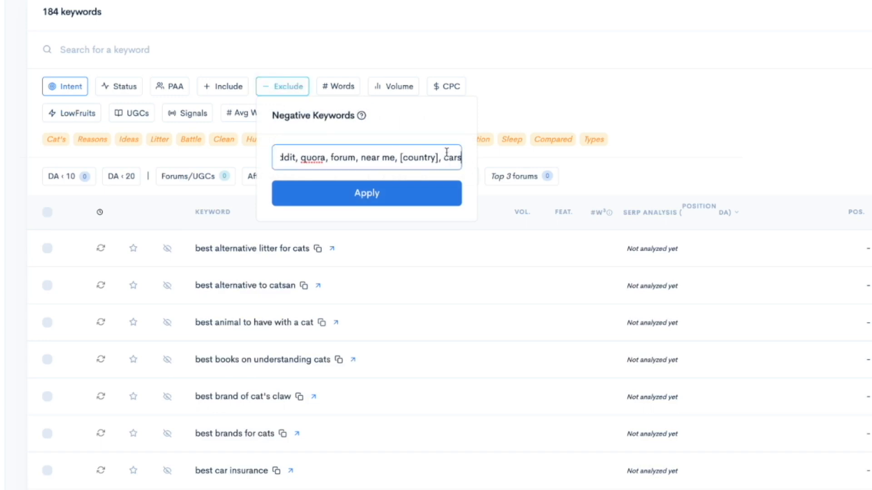
{"action": "left_click", "coordinate": [367, 193]}
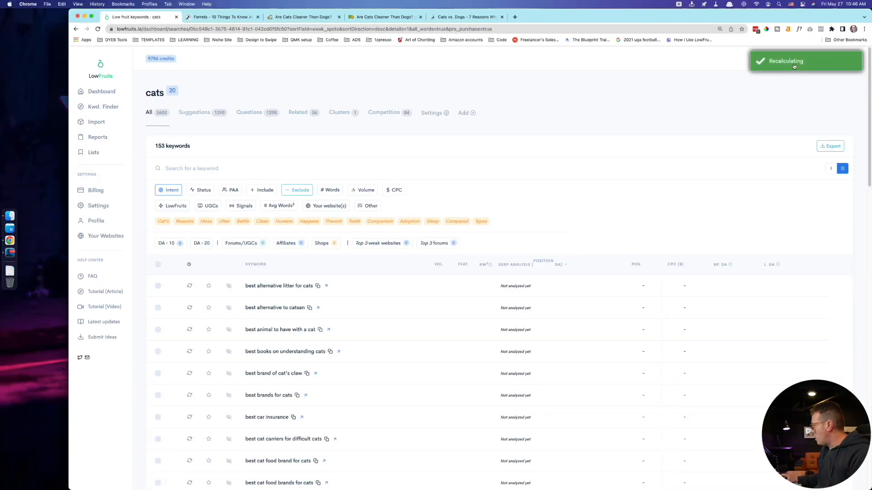
{"action": "scroll", "scroll_direction": "down", "scroll_amount": 3}
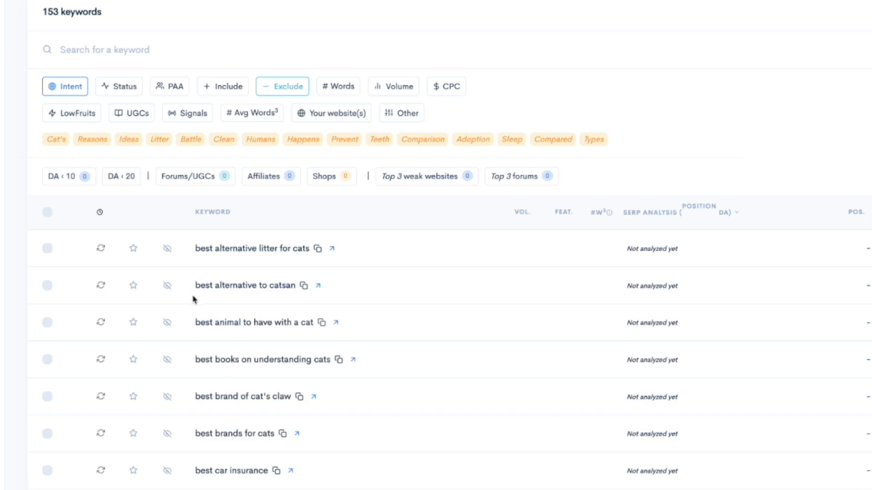
Try the High Intent filter, then replace it with Post-Purchase intent (152 keywords)
{"action": "left_click", "coordinate": [65, 86]}
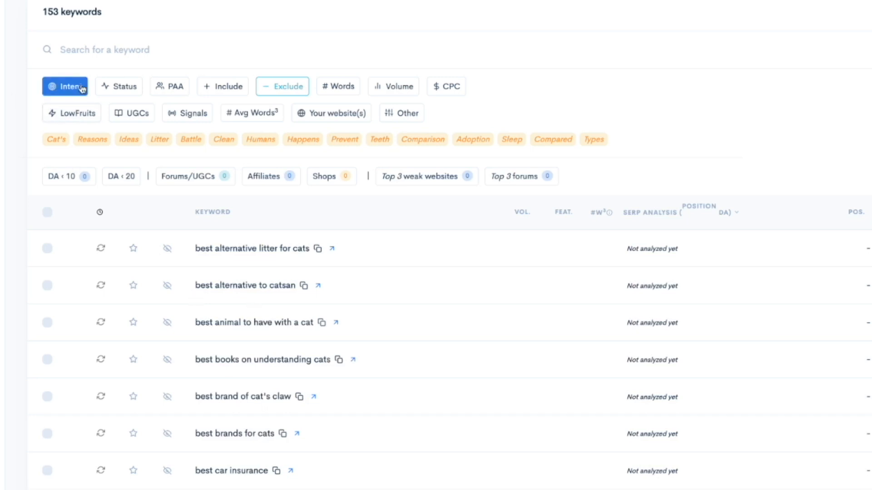
{"action": "left_click", "coordinate": [65, 86]}
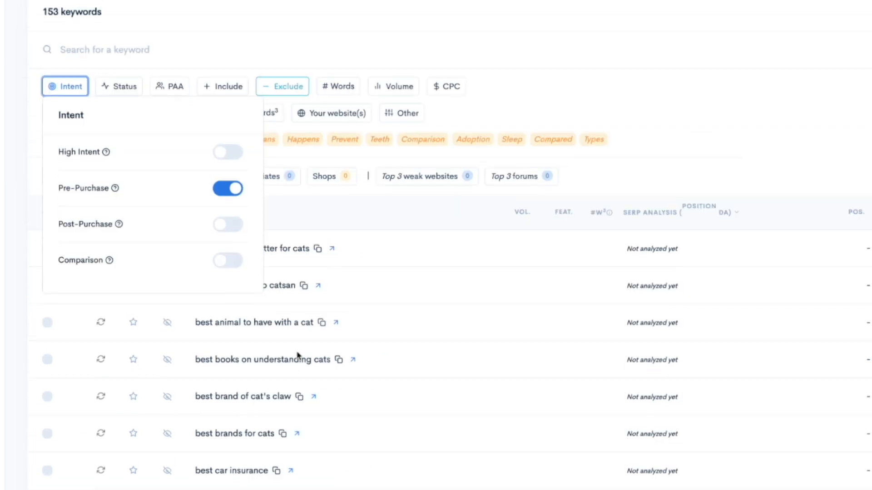
{"action": "left_click", "coordinate": [227, 151]}
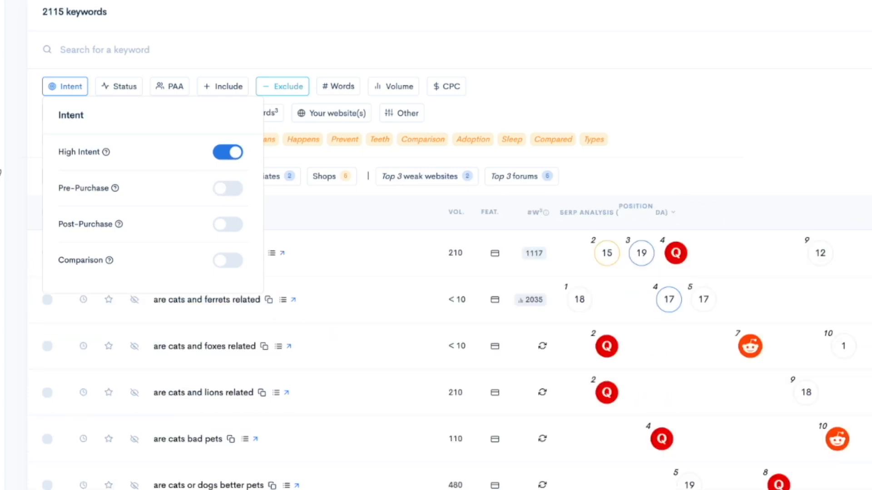
{"action": "mouse_move", "coordinate": [106, 151]}
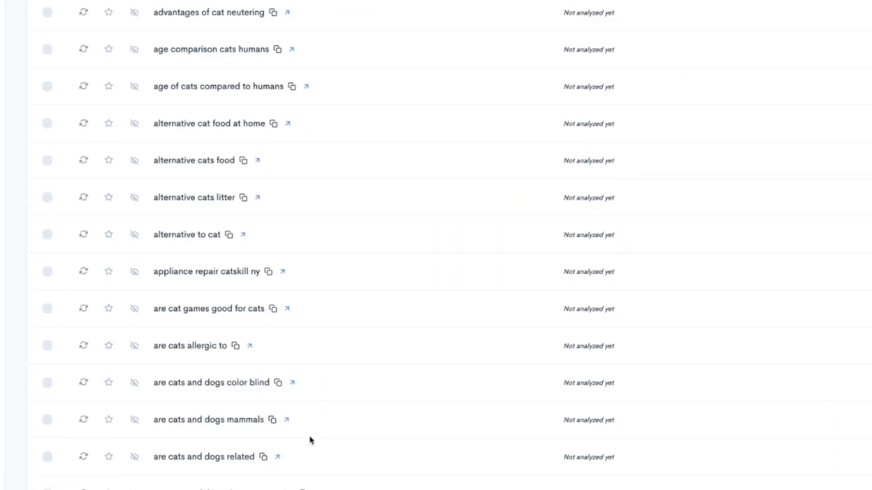
{"action": "left_click", "coordinate": [64, 86]}
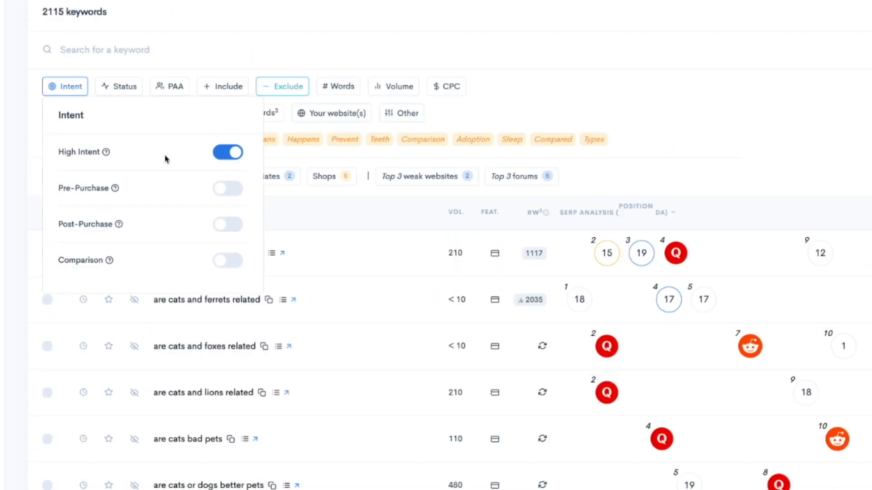
{"action": "left_click", "coordinate": [228, 152]}
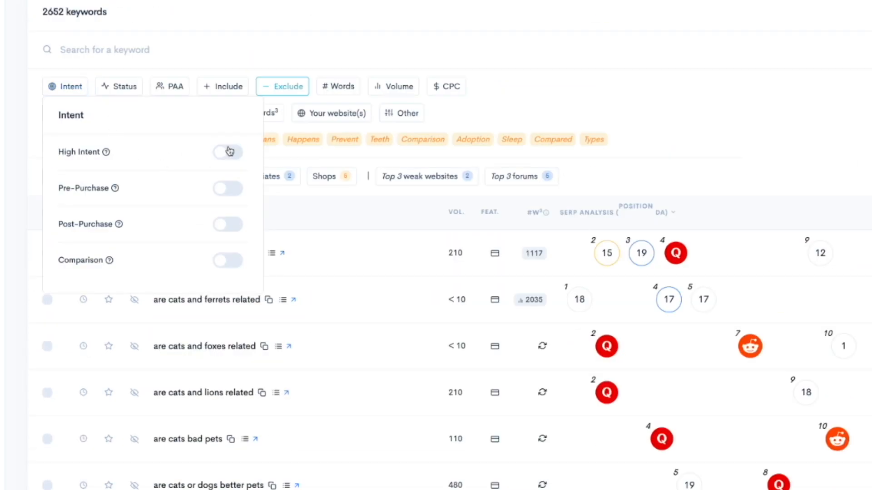
{"action": "left_click", "coordinate": [228, 224]}
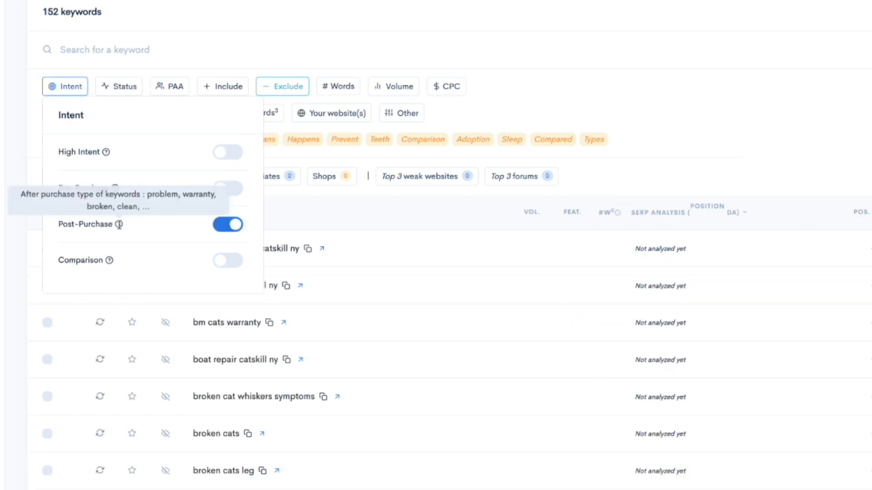
{"action": "mouse_move", "coordinate": [120, 229]}
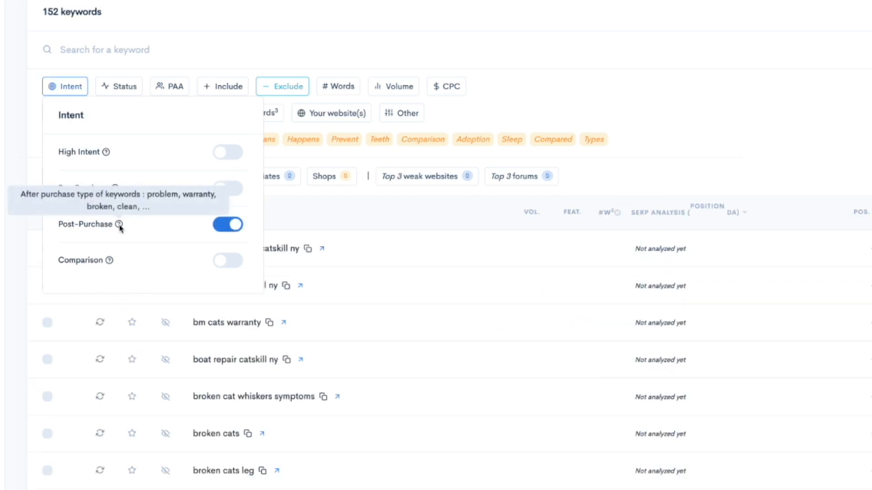
Scroll the Post-Purchase list and tick the clean cats keywords, including clean cats fur
{"action": "scroll", "scroll_direction": "down", "scroll_amount": 3}
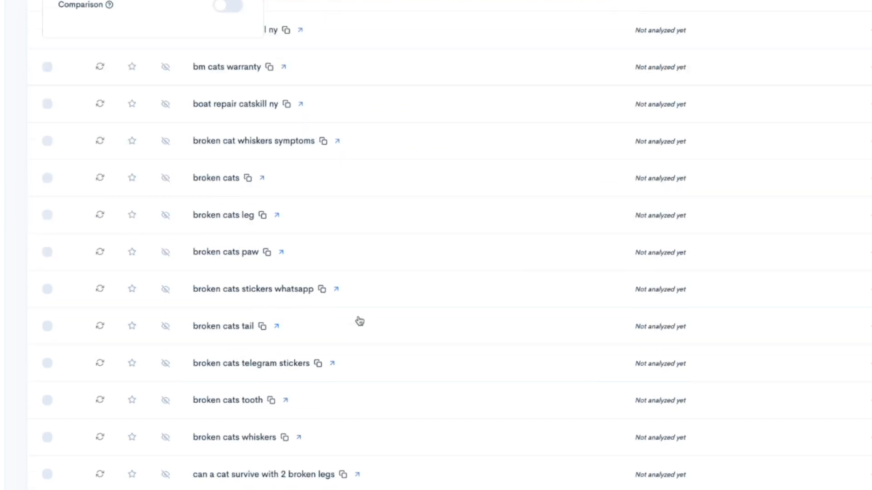
{"action": "scroll", "scroll_direction": "down", "scroll_amount": 3}
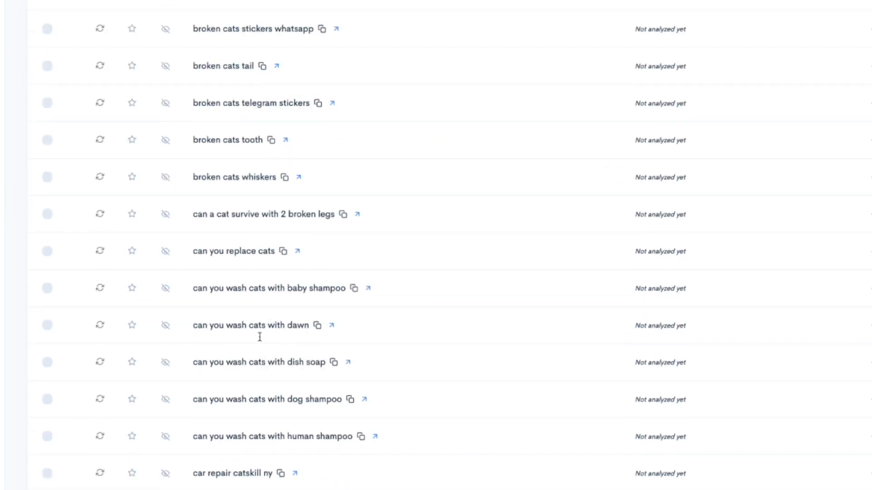
{"action": "mouse_move", "coordinate": [43, 215]}
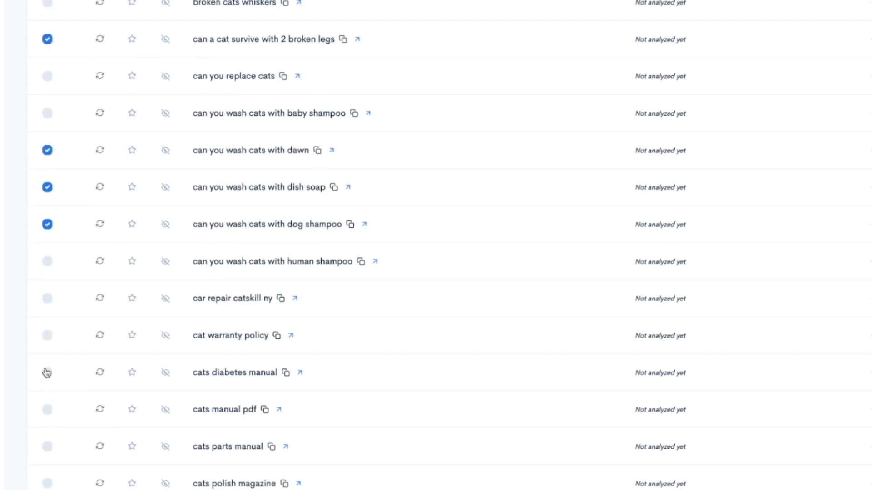
{"action": "scroll", "scroll_direction": "down", "scroll_amount": 3}
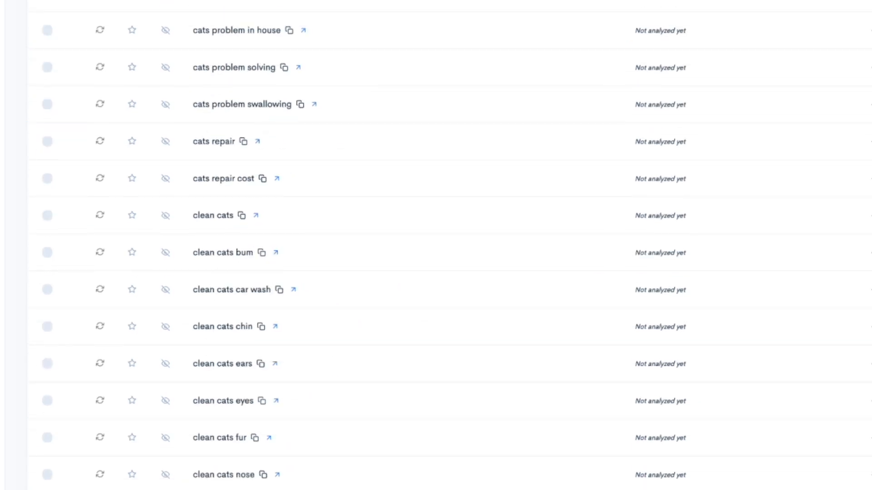
{"action": "left_click", "coordinate": [45, 376]}
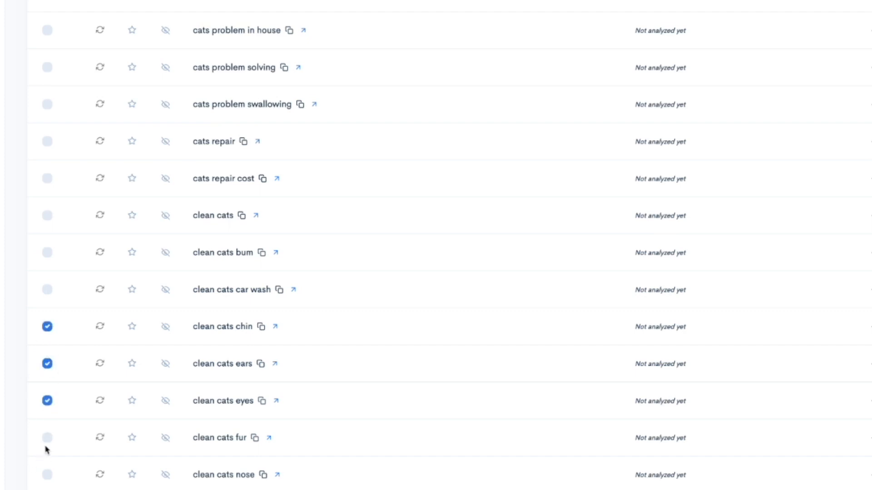
{"action": "left_click", "coordinate": [46, 439]}
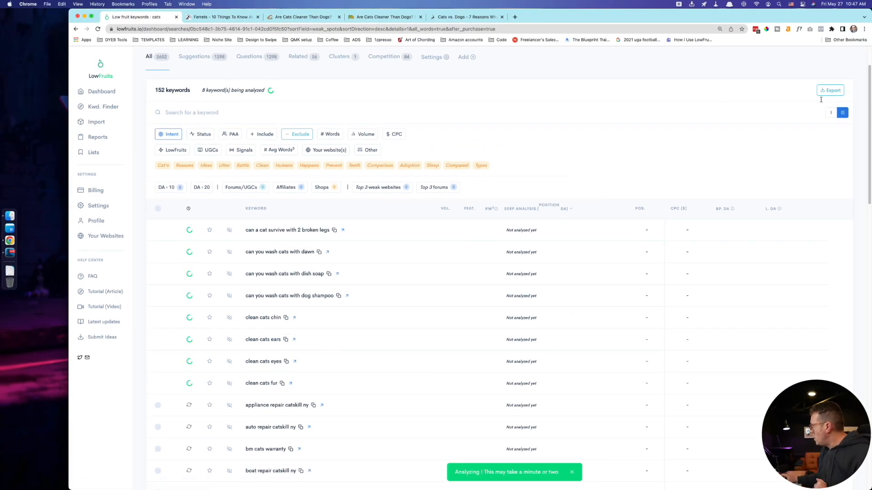
{"action": "mouse_move", "coordinate": [381, 187]}
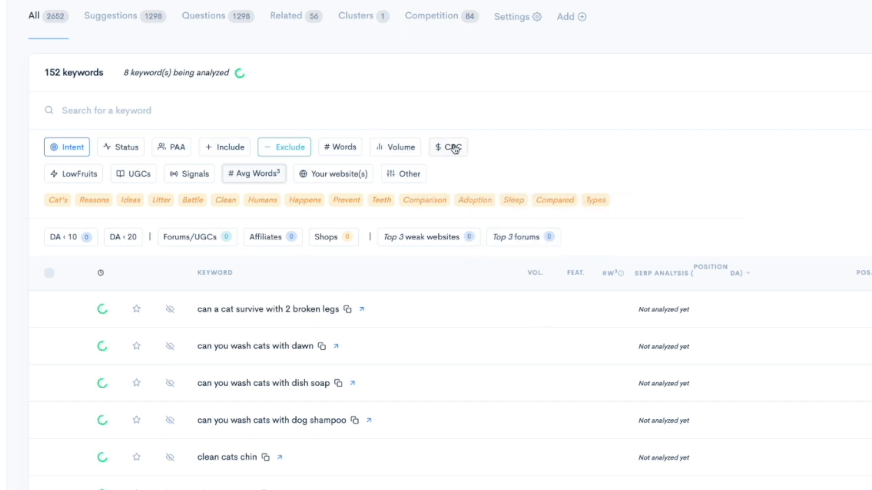
{"action": "mouse_move", "coordinate": [659, 198]}
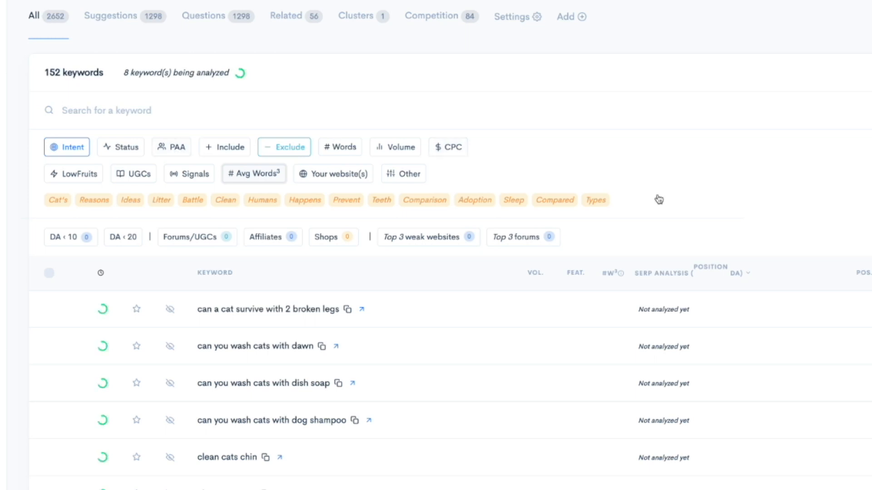
{"action": "mouse_move", "coordinate": [185, 153]}
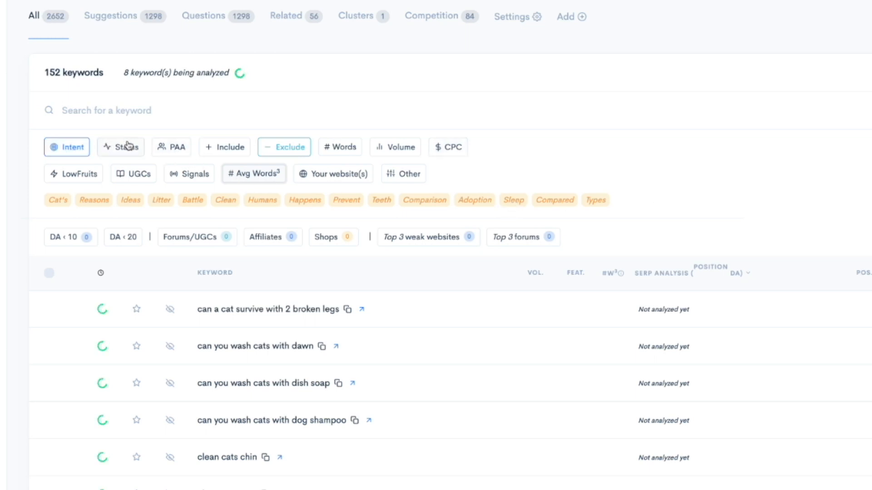
Open the user-generated-content filtering options while the remaining keywords finish analyzing
{"action": "left_click", "coordinate": [133, 174]}
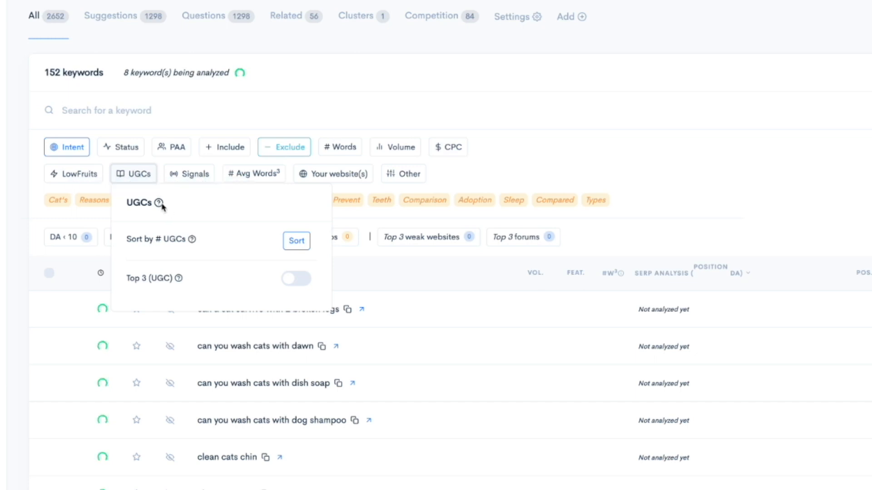
{"action": "mouse_move", "coordinate": [207, 272]}
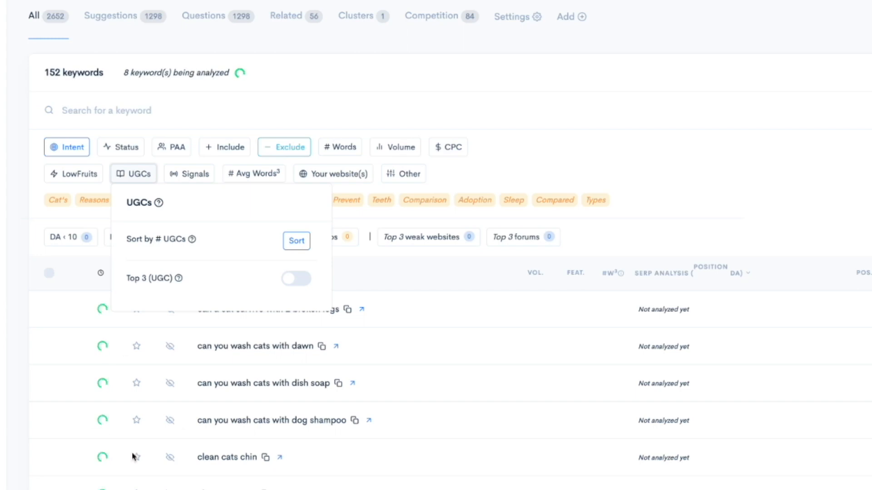
{"action": "mouse_move", "coordinate": [596, 181]}
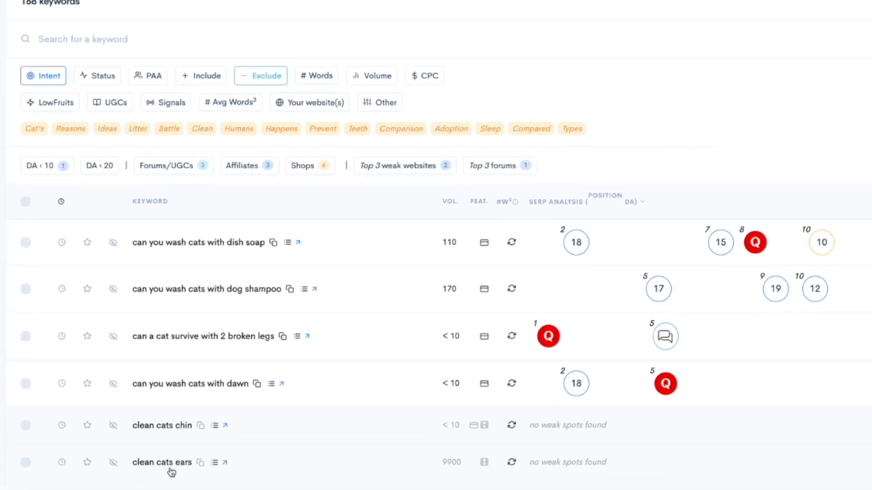
{"action": "mouse_move", "coordinate": [626, 450]}
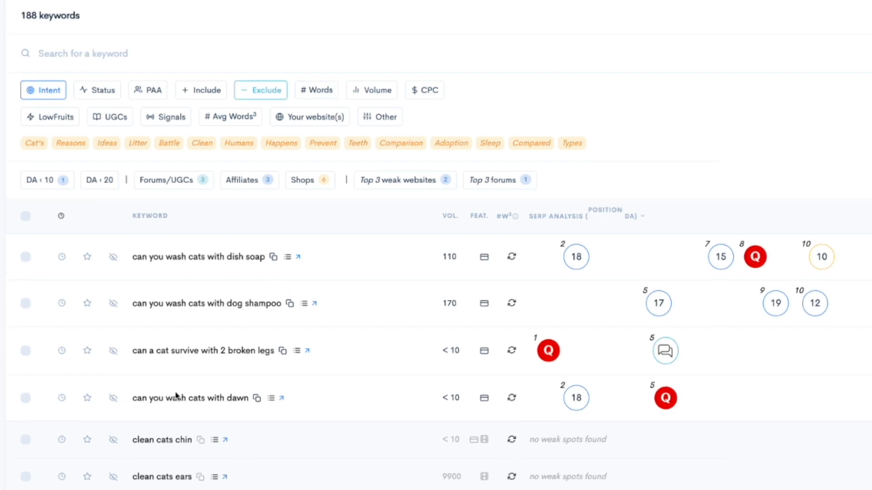
{"action": "mouse_move", "coordinate": [576, 399]}
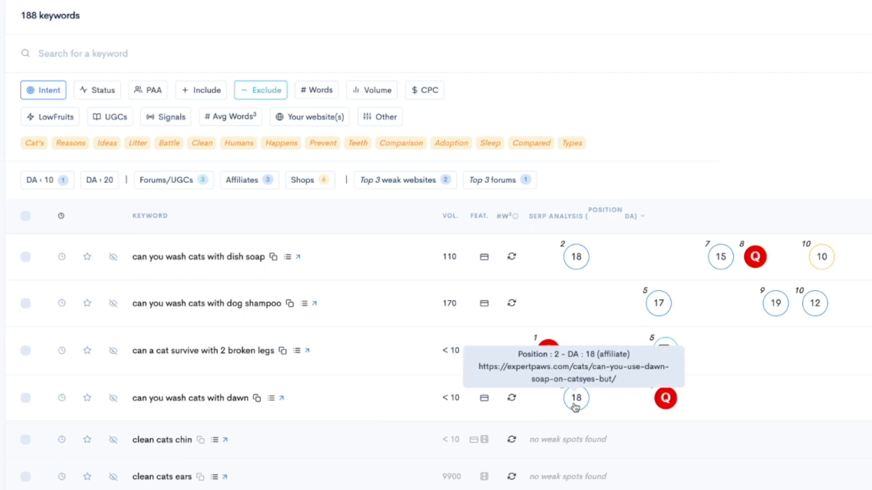
{"action": "mouse_move", "coordinate": [666, 398]}
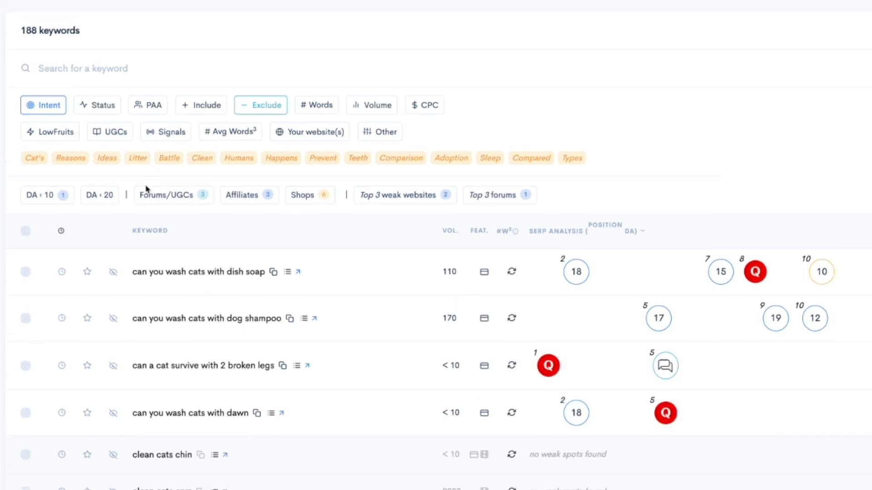
Try the Forums/UGCs and Affiliates quick filters, then keep only the Shops filter
{"action": "left_click", "coordinate": [173, 195]}
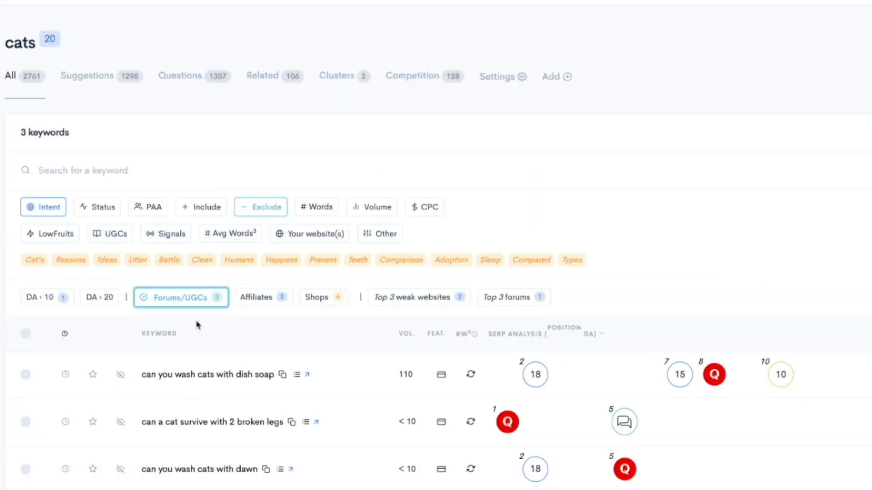
{"action": "mouse_move", "coordinate": [507, 421]}
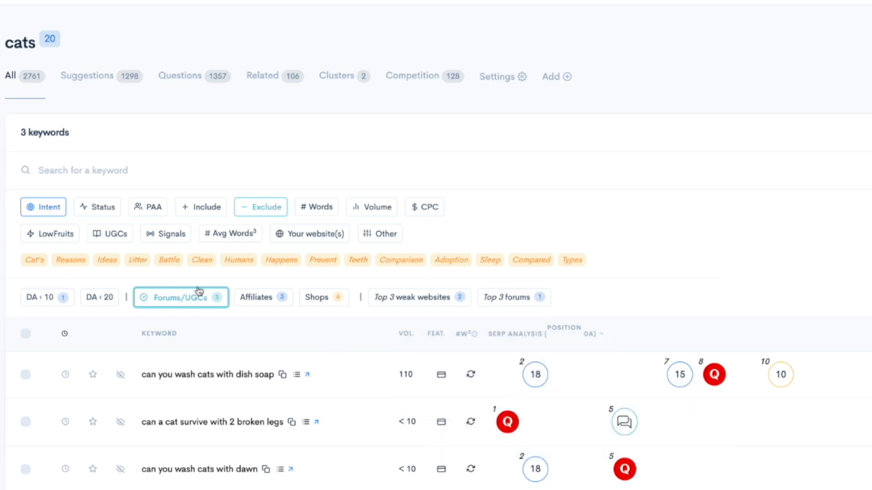
{"action": "left_click", "coordinate": [180, 297]}
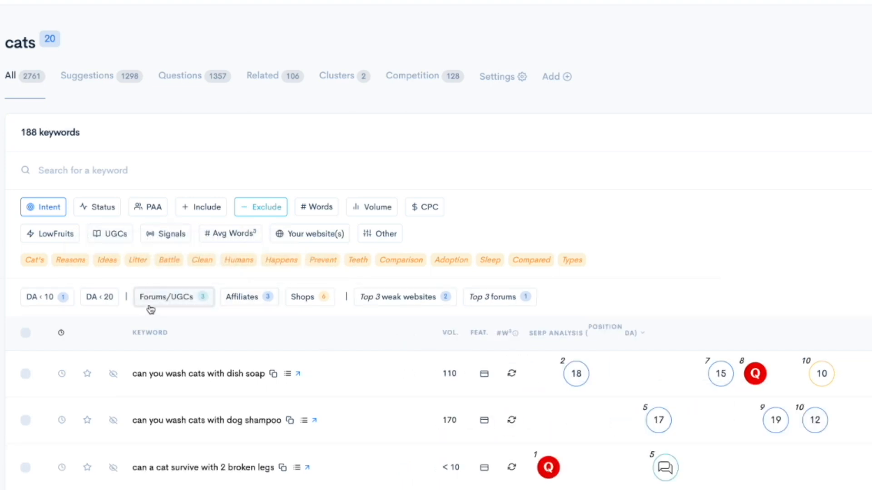
{"action": "mouse_move", "coordinate": [244, 275]}
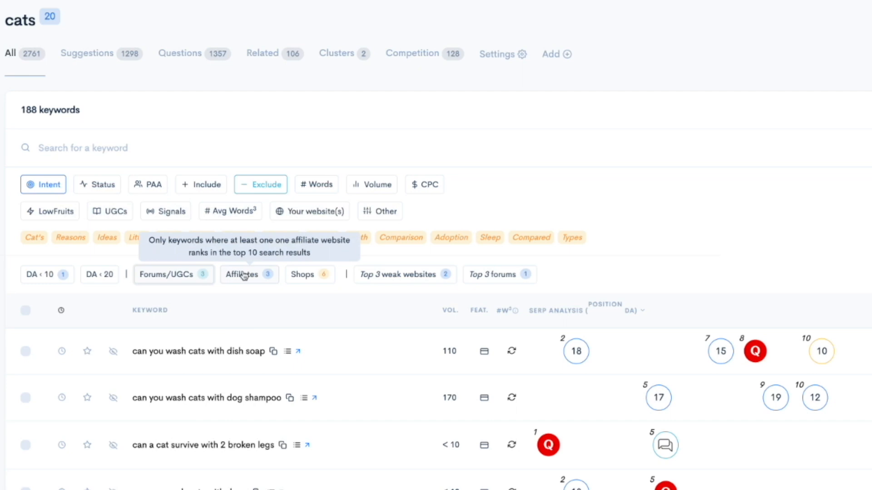
{"action": "left_click", "coordinate": [247, 274]}
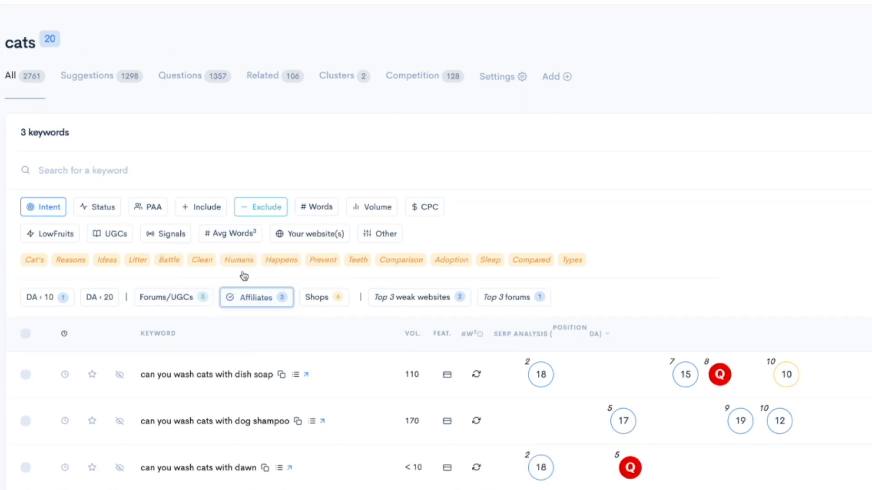
{"action": "mouse_move", "coordinate": [539, 375]}
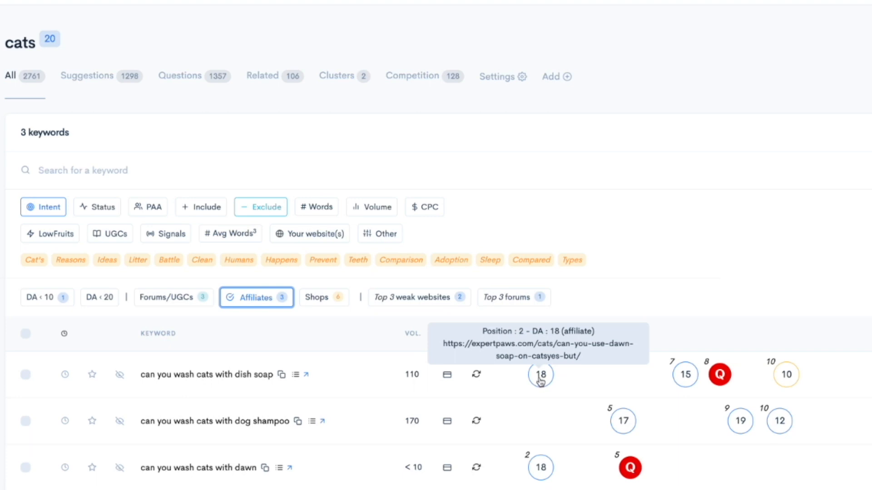
{"action": "mouse_move", "coordinate": [670, 392]}
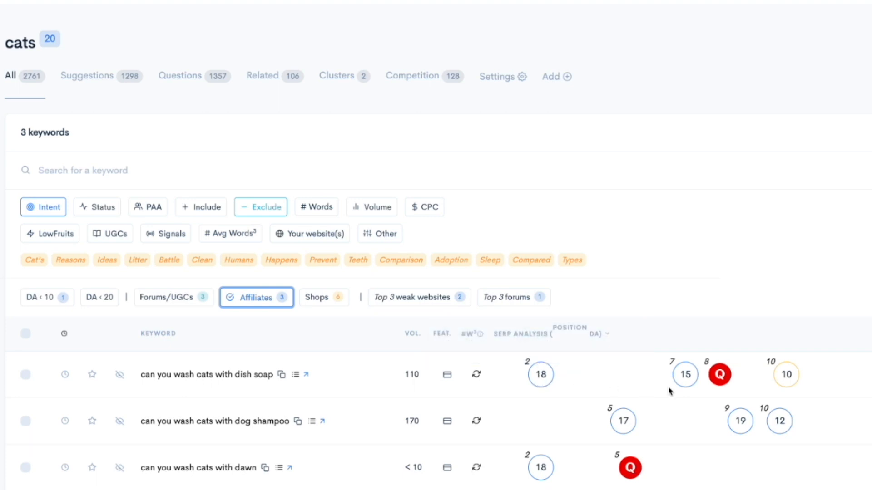
{"action": "mouse_move", "coordinate": [787, 379]}
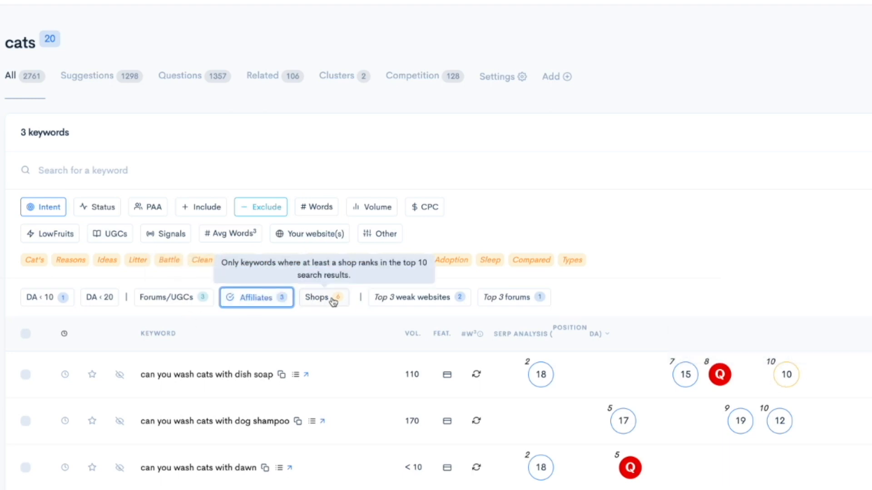
{"action": "left_click", "coordinate": [255, 297]}
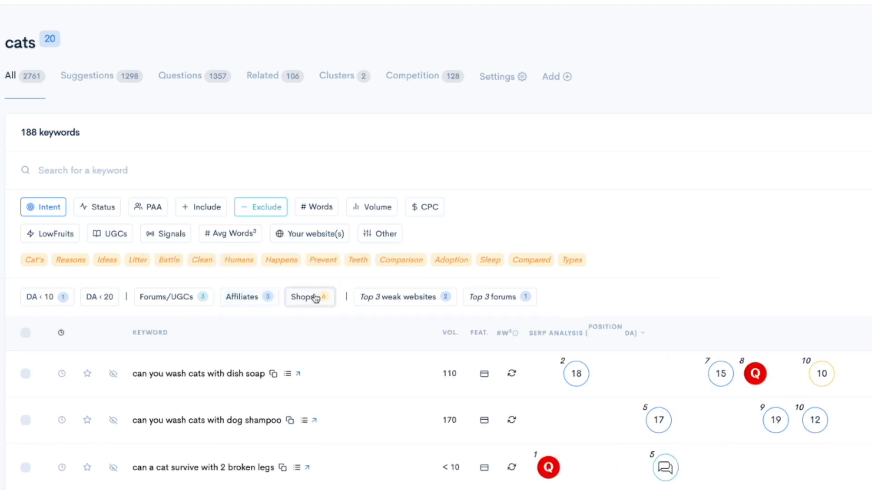
{"action": "left_click", "coordinate": [309, 297]}
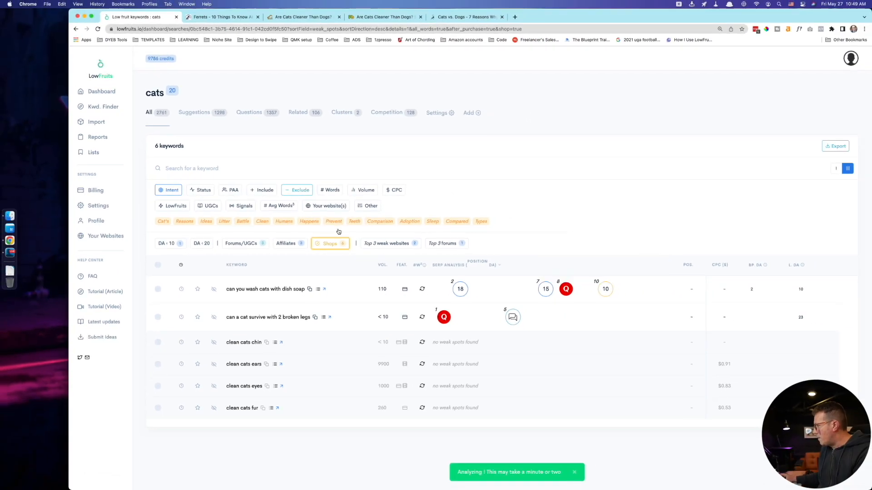
Clear the Shops quick filter and turn off the Post-Purchase search intent filter
{"action": "left_click", "coordinate": [329, 244]}
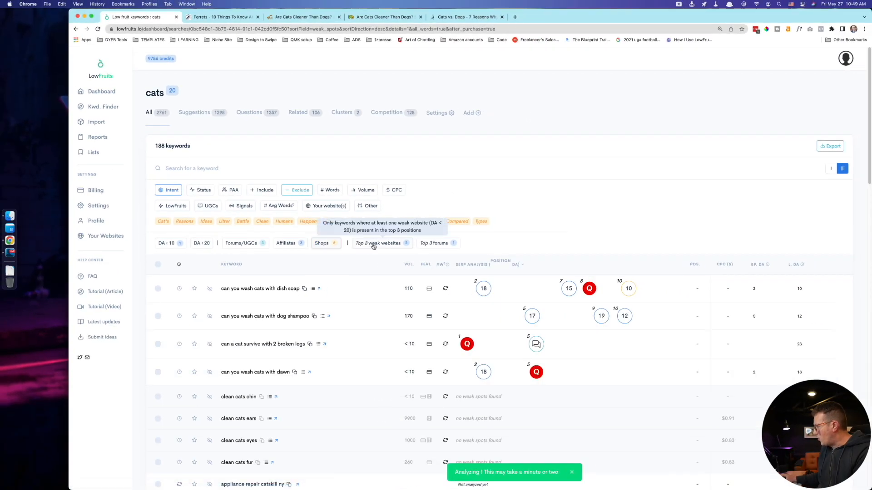
{"action": "left_click", "coordinate": [378, 244]}
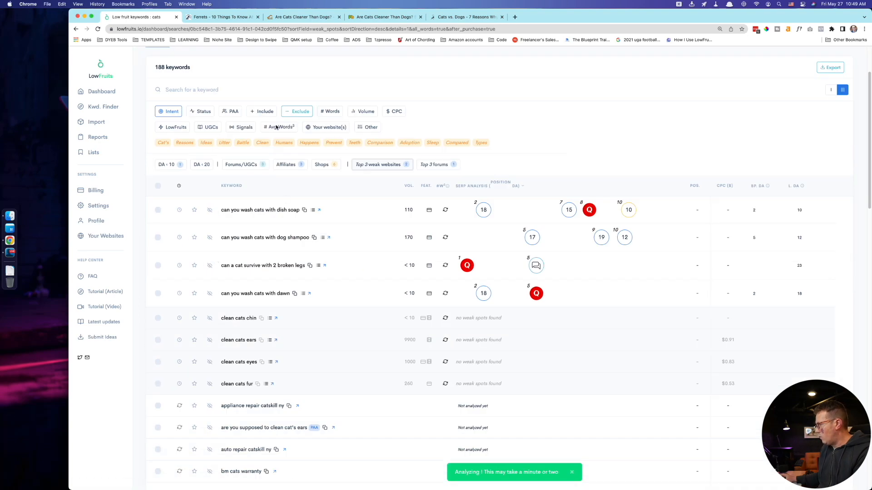
{"action": "left_click", "coordinate": [264, 193]}
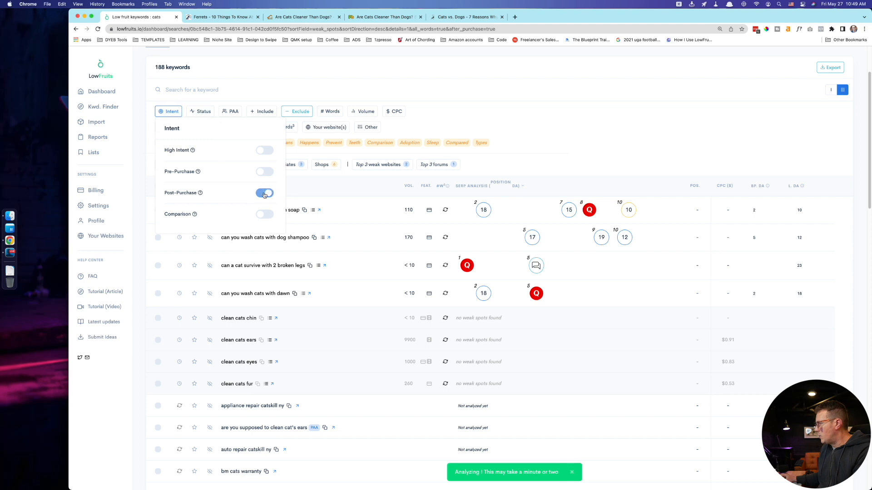
{"action": "left_click", "coordinate": [264, 193]}
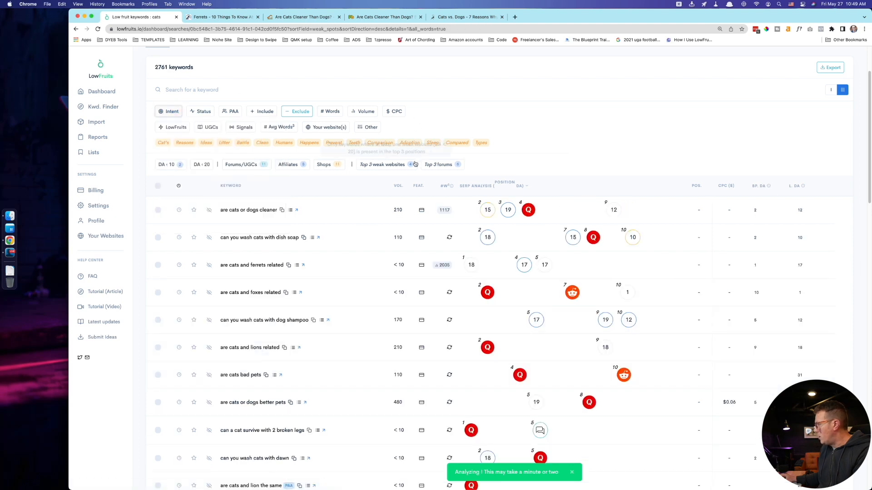
{"action": "mouse_move", "coordinate": [389, 164]}
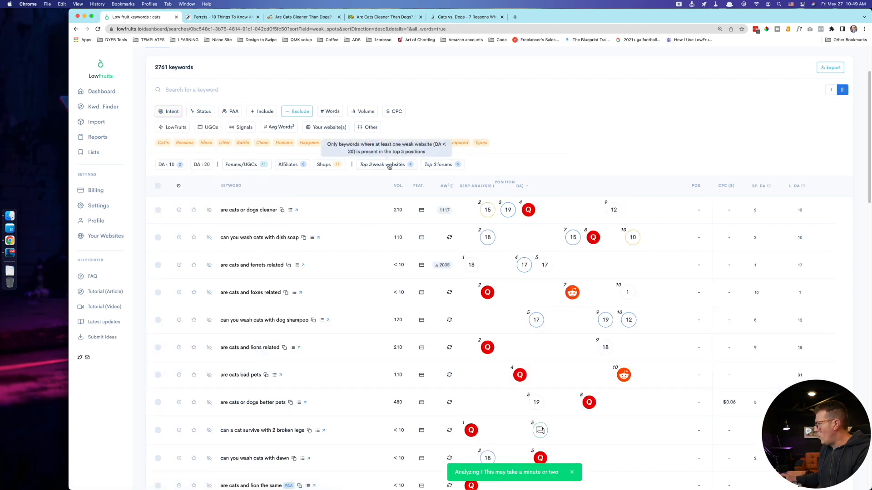
Apply the Top 3 weak websites quick filter to the cats keyword list
{"action": "left_click", "coordinate": [383, 165]}
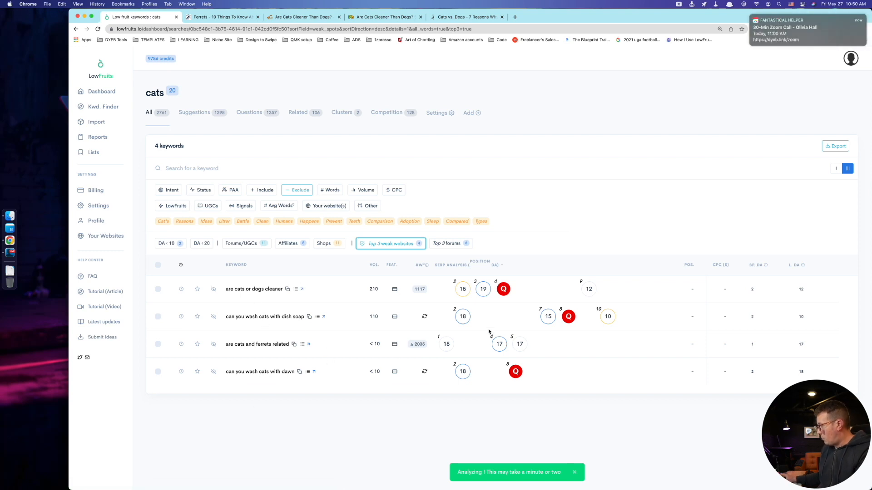
{"action": "mouse_move", "coordinate": [447, 344]}
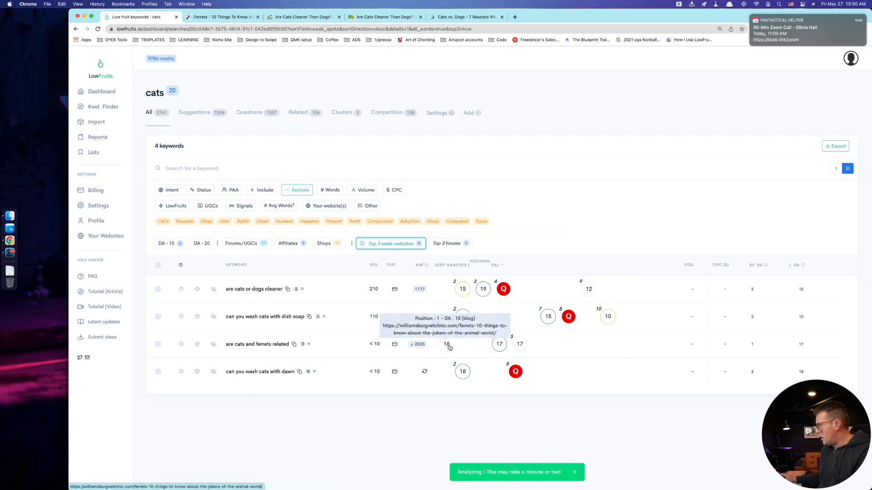